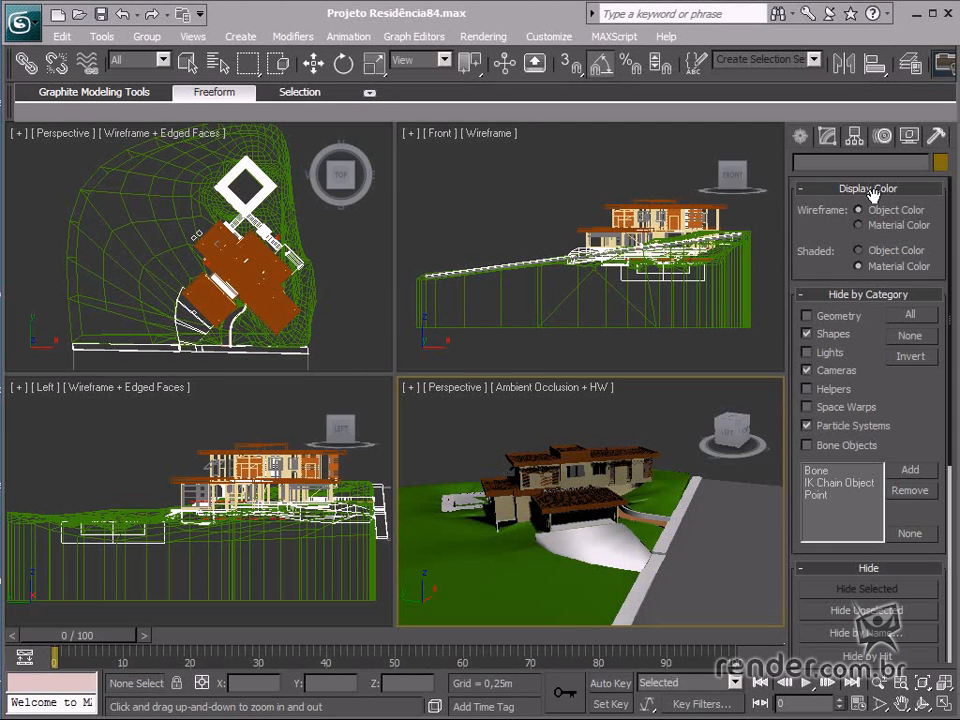
Show the Create panel with standard primitives in the residence scene.
left_click(800, 135)
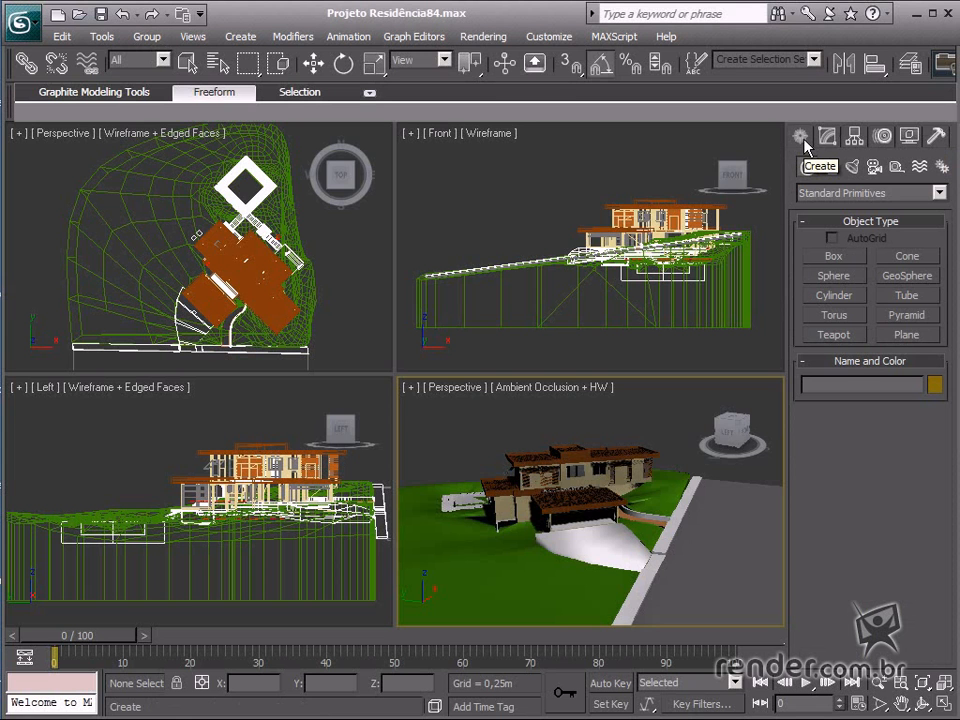
mouse_move(680, 528)
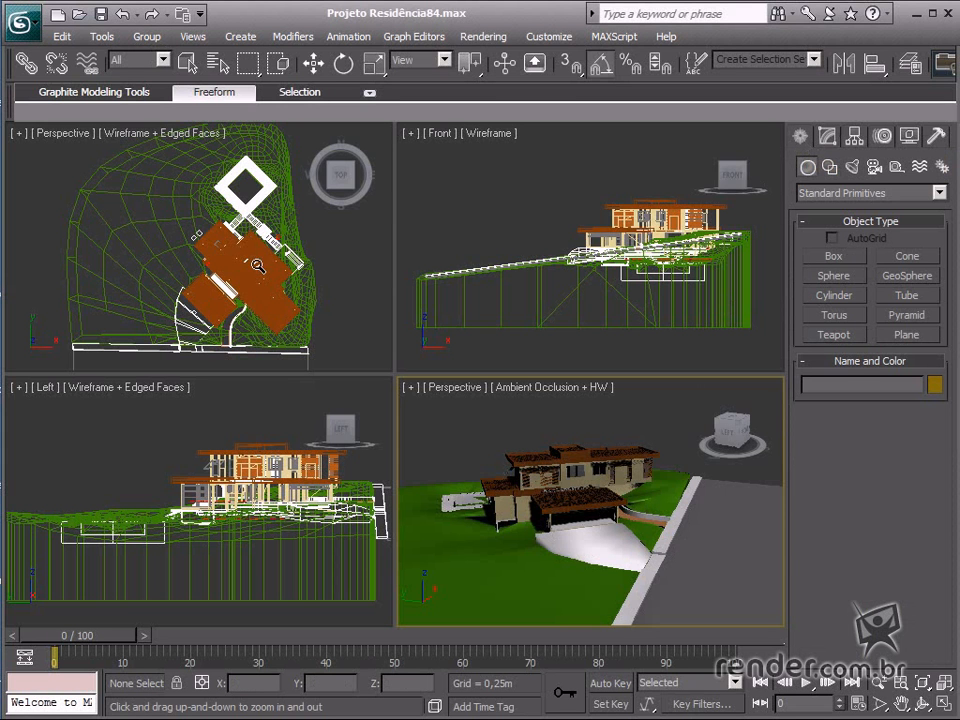
mouse_move(200, 240)
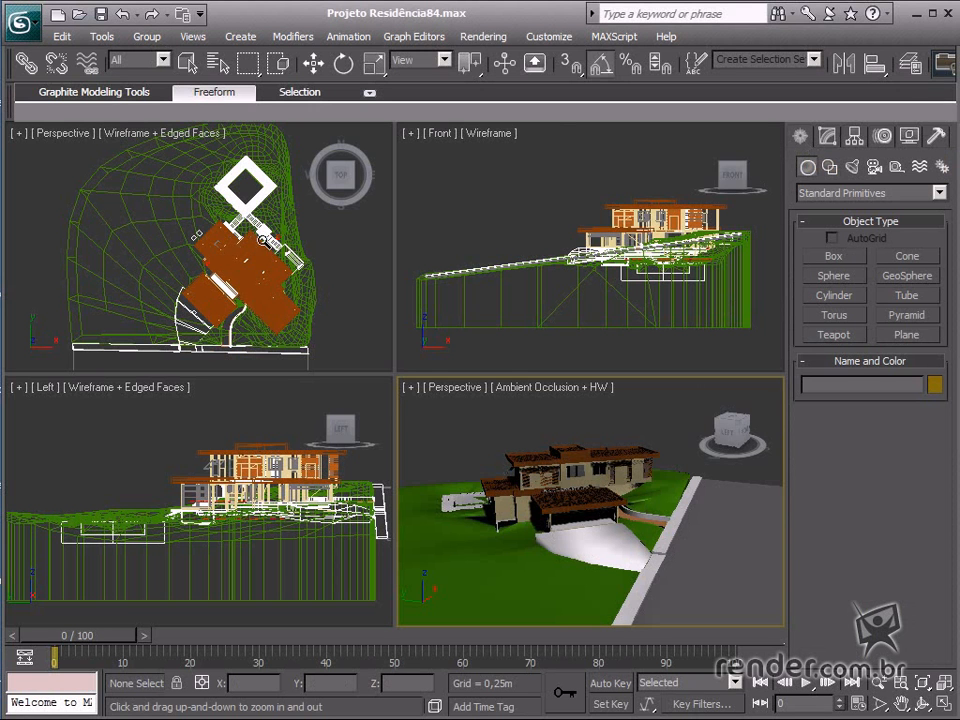
mouse_move(241, 347)
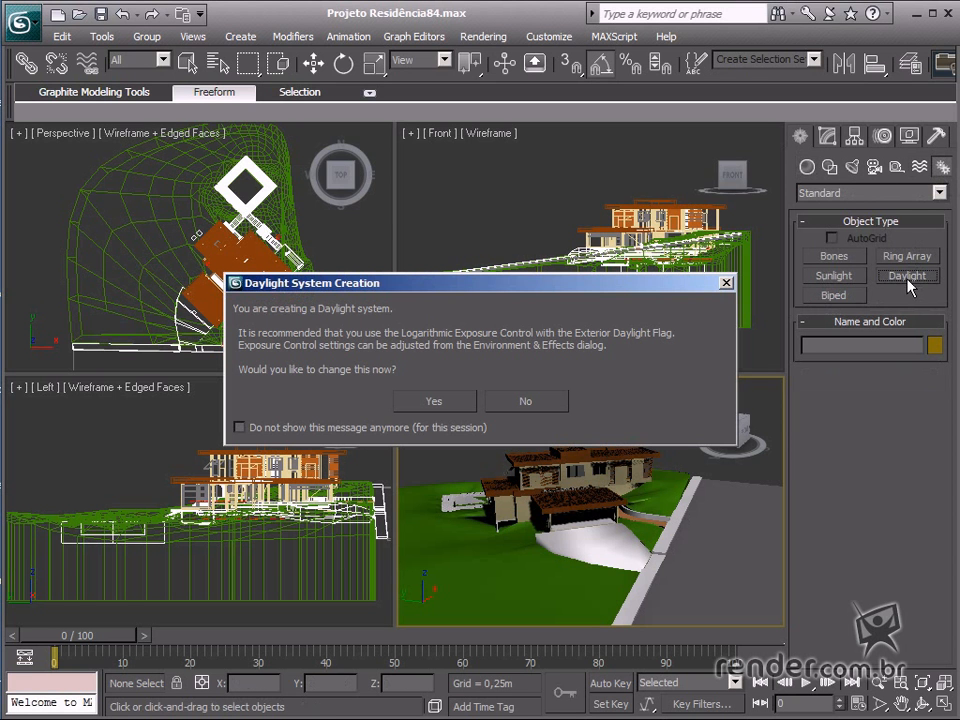
mouse_move(520, 450)
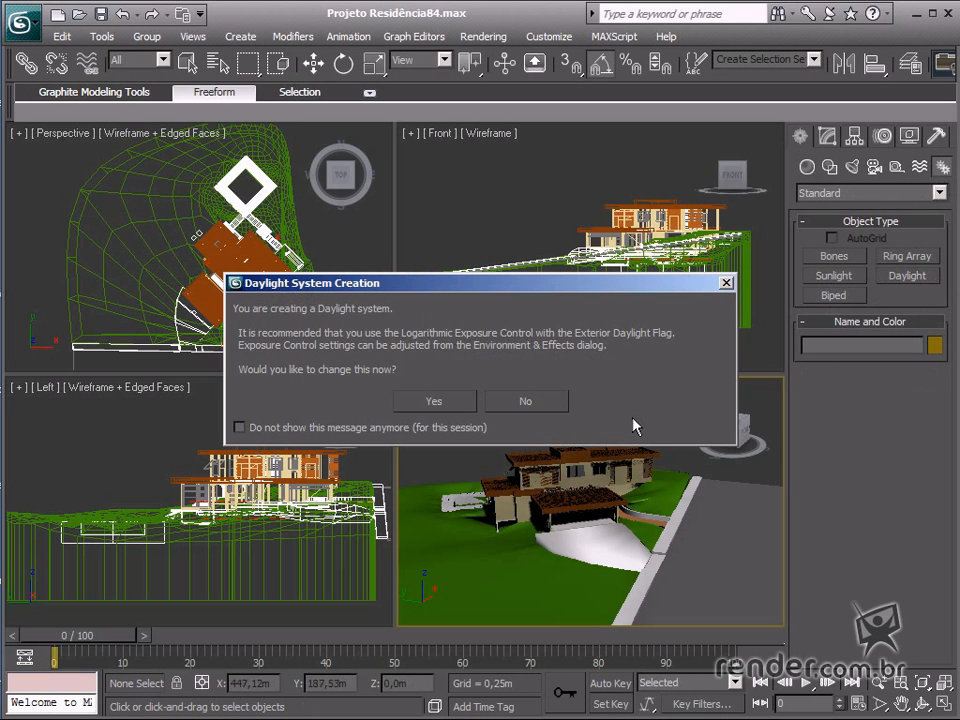
mouse_move(620, 421)
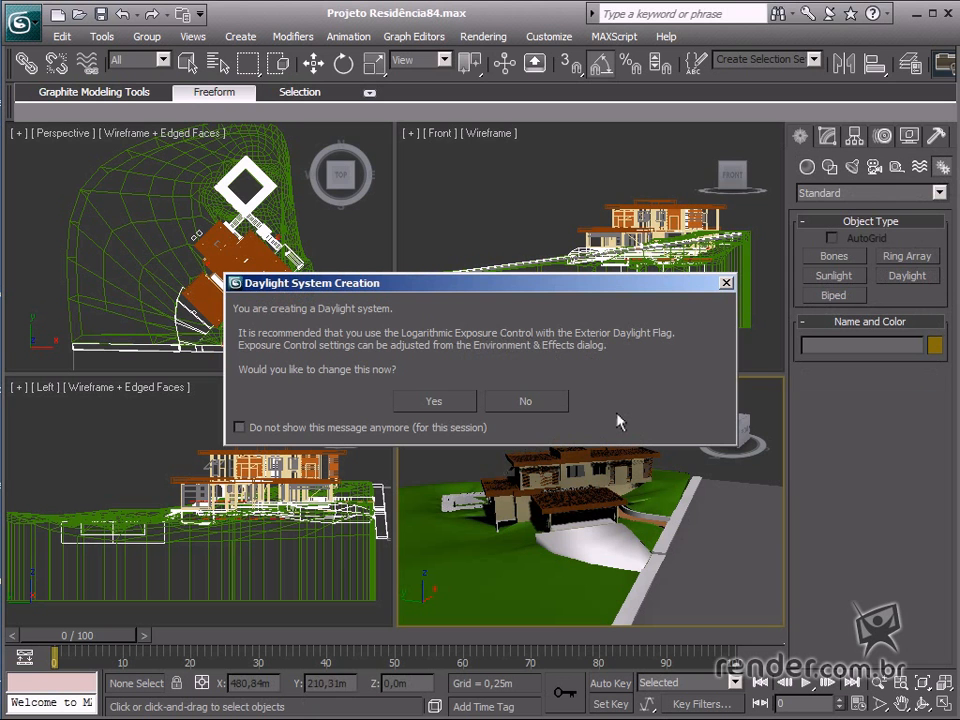
mouse_move(614, 418)
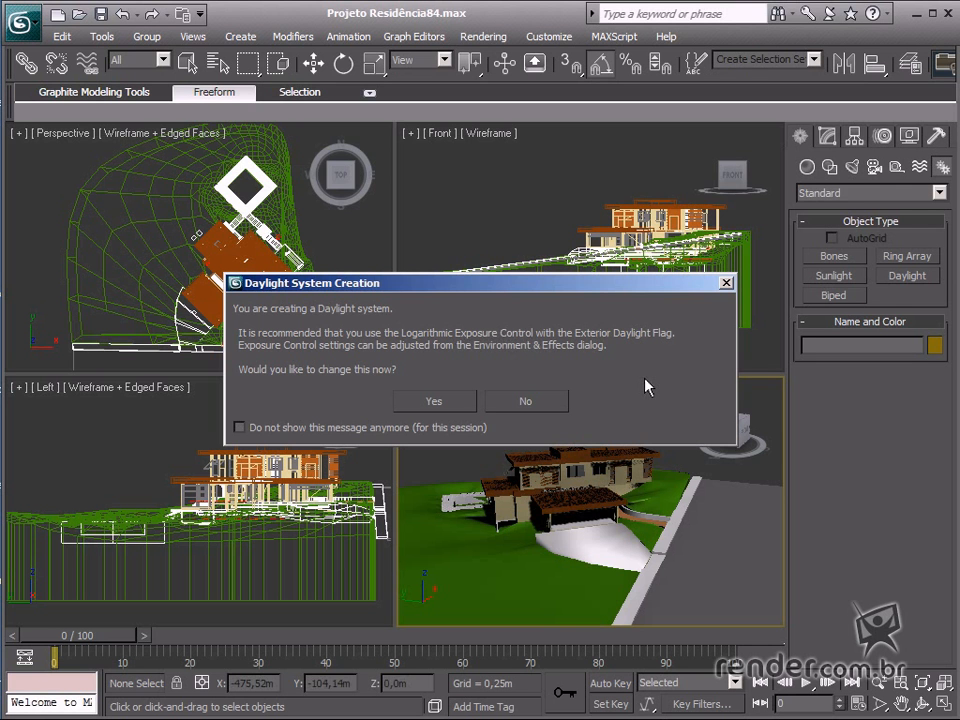
mouse_move(434, 401)
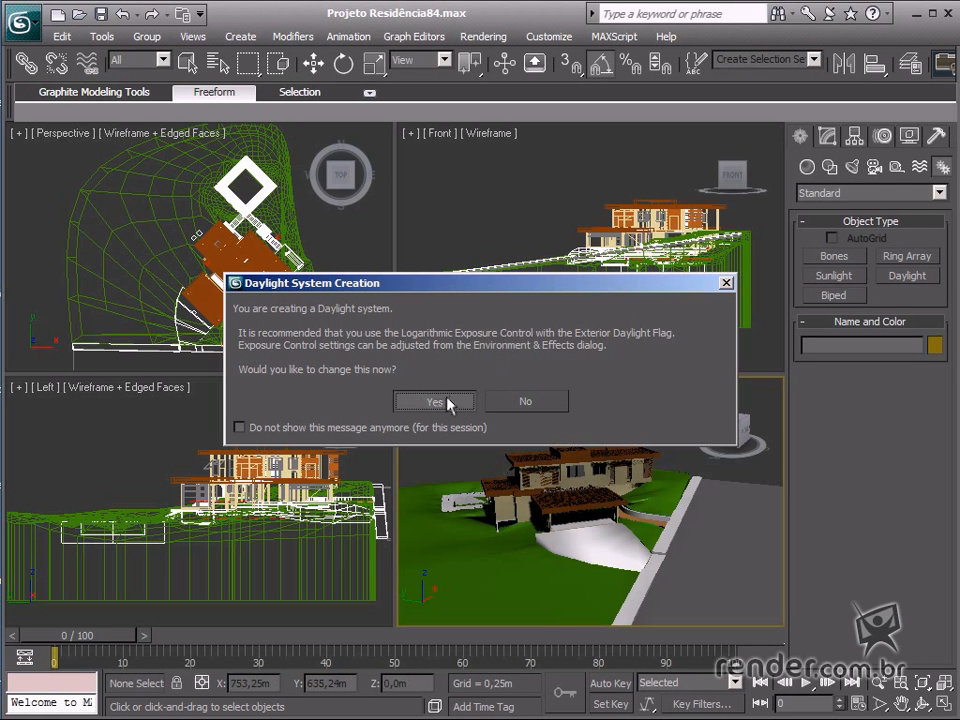
Accept recommended exposure and set Daylight01's sun date to July 6, 2009.
left_click(433, 401)
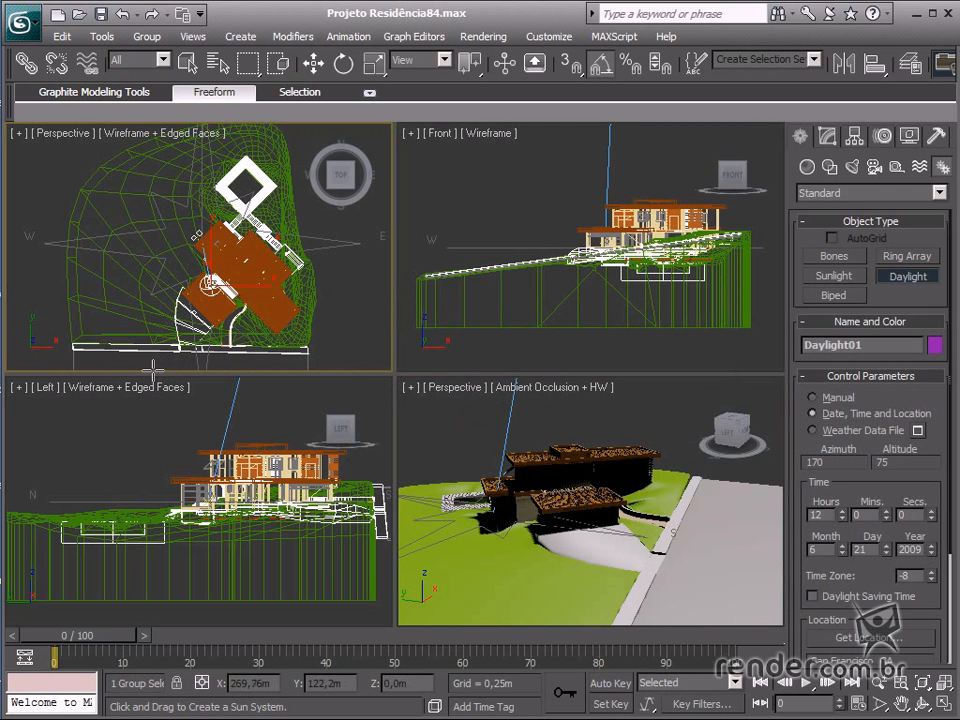
left_click(312, 63)
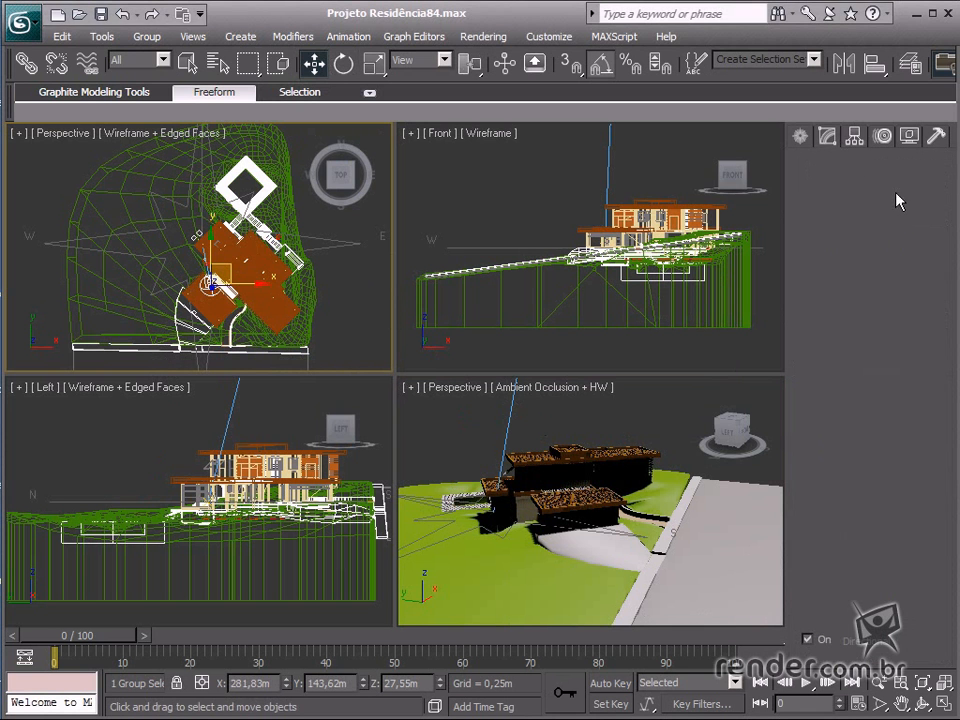
left_click(908, 135)
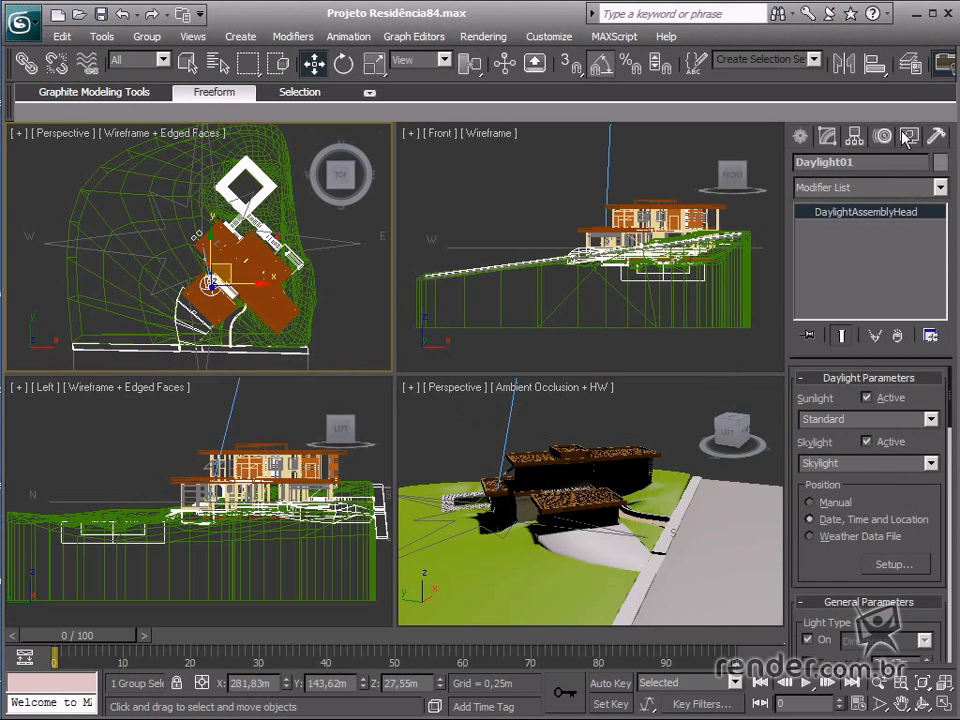
left_click(826, 135)
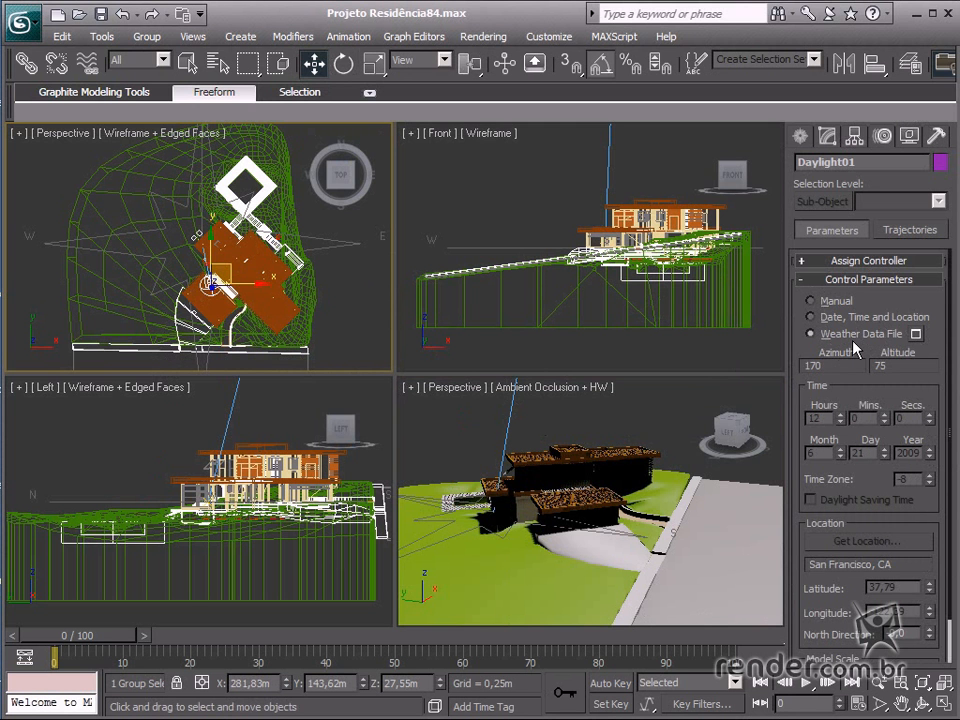
left_click(811, 317)
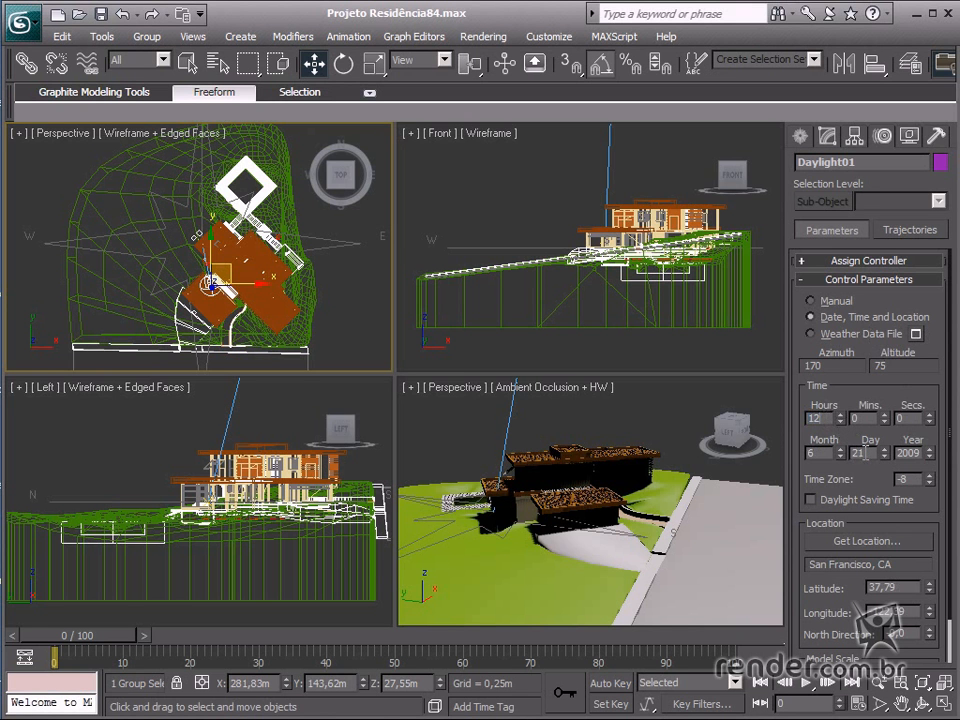
triple_click(855, 452)
type("6")
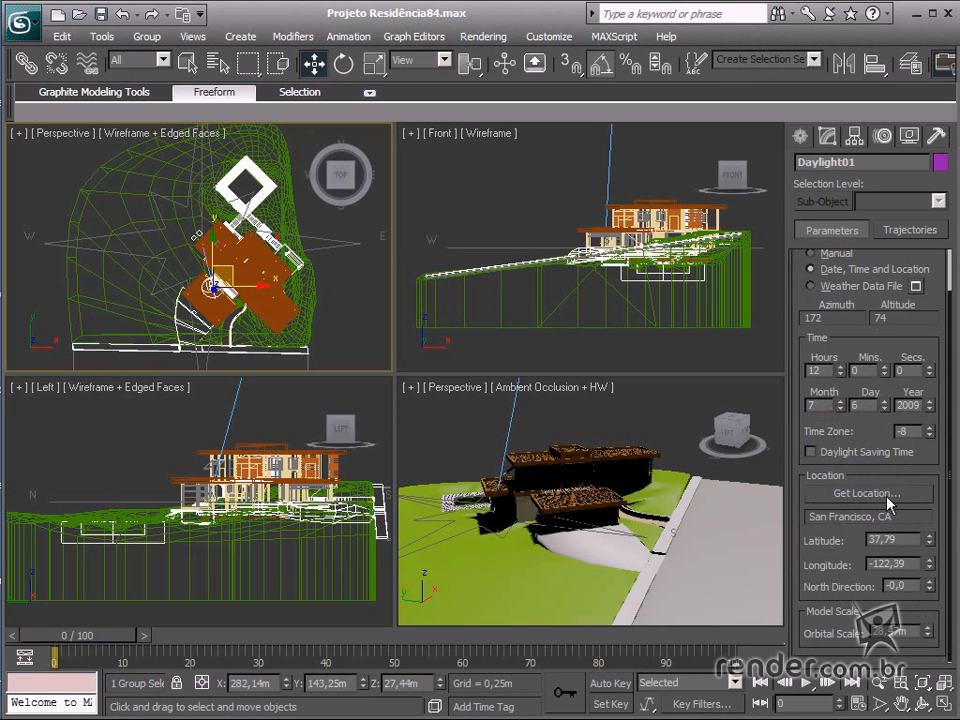
Set Daylight01's location to Sao Paulo, Brazil from the South America map.
left_click(867, 492)
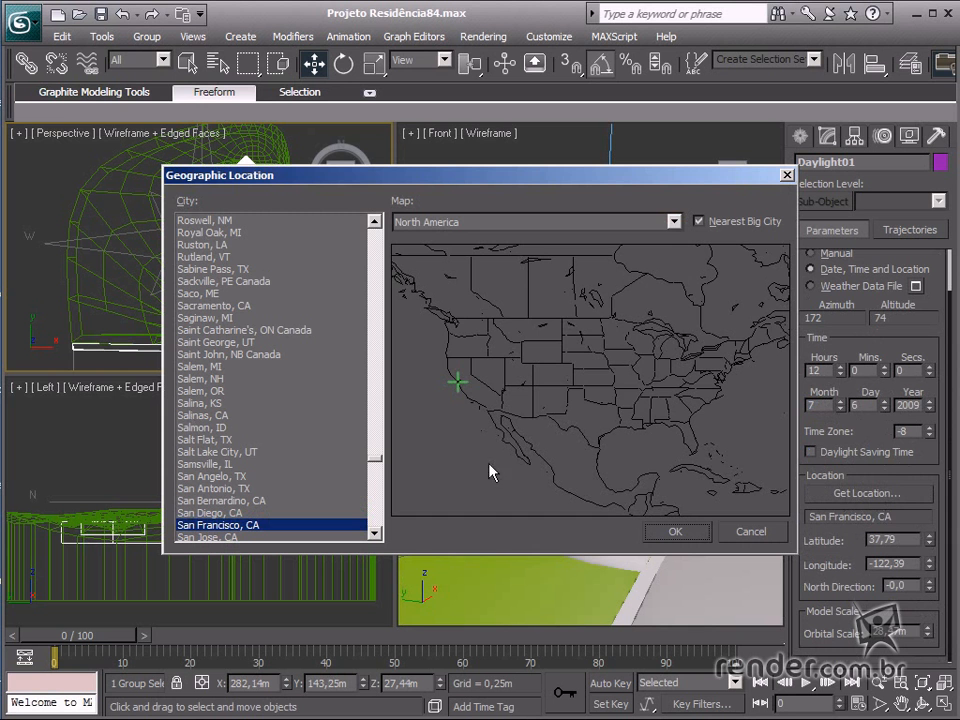
left_click(672, 221)
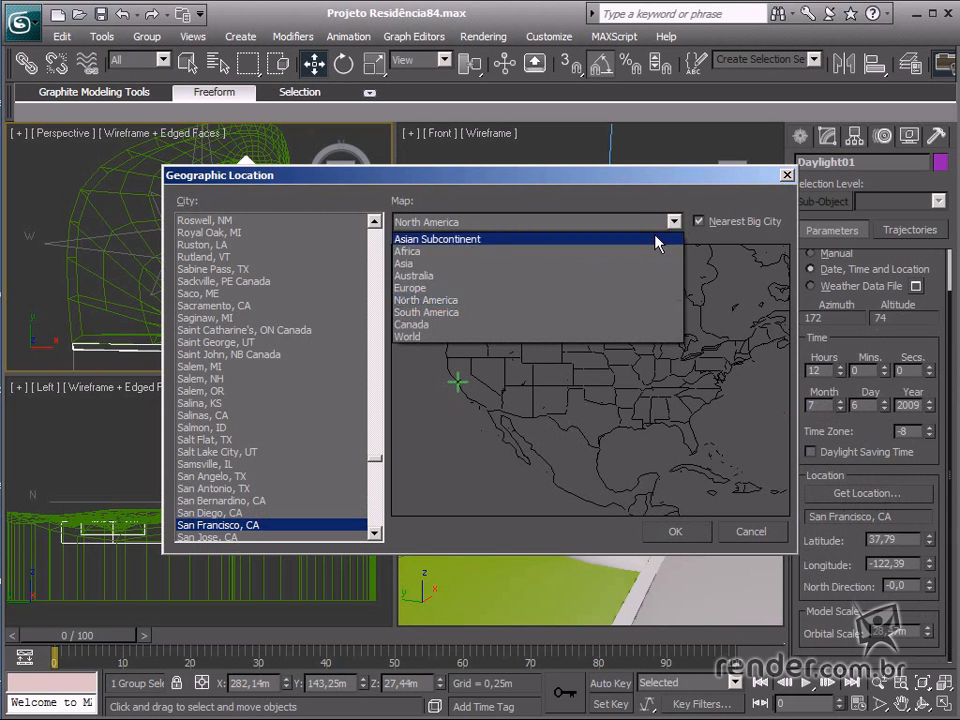
left_click(426, 312)
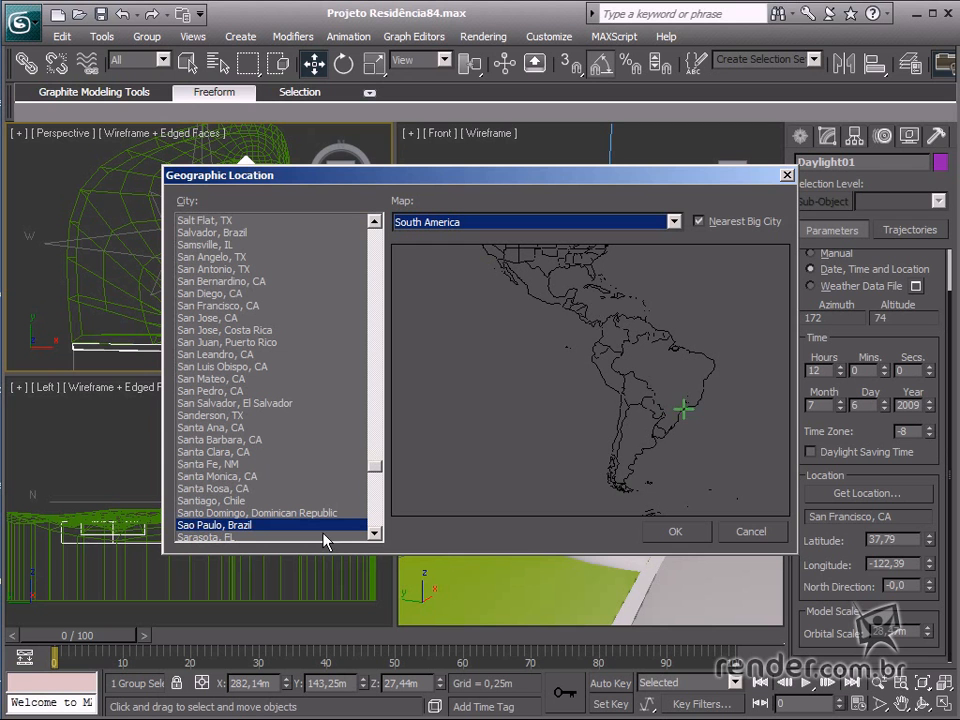
mouse_move(245, 532)
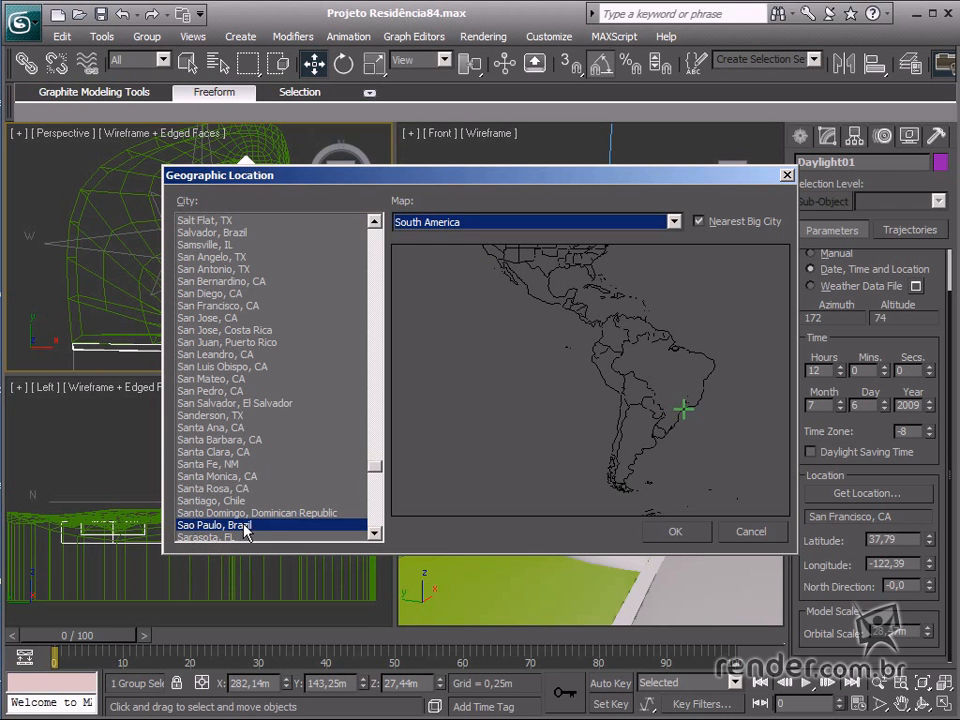
mouse_move(560, 543)
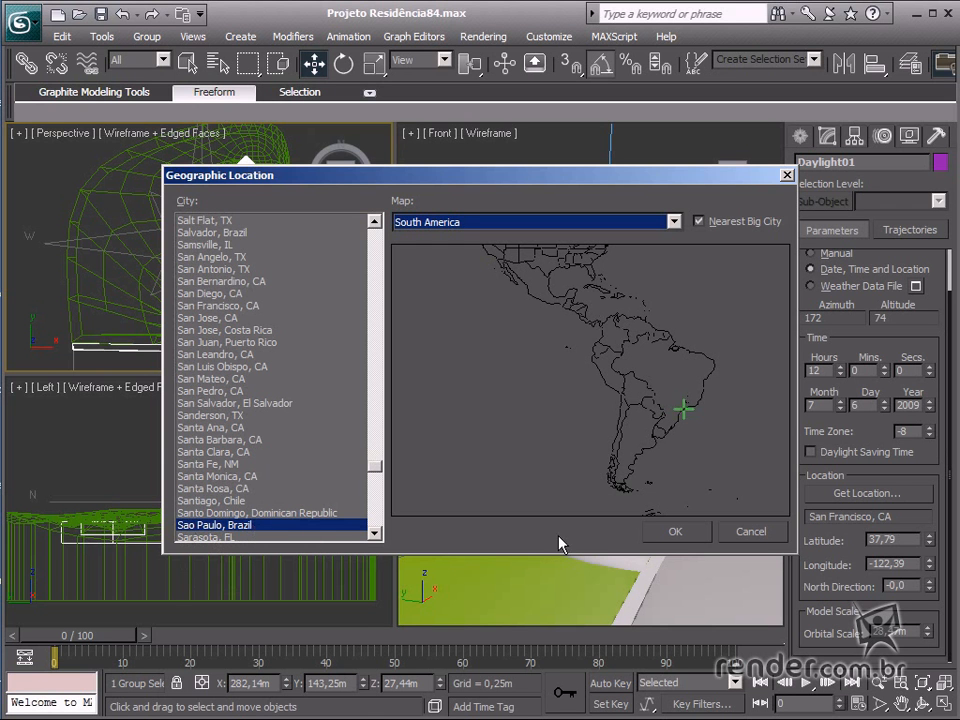
mouse_move(575, 541)
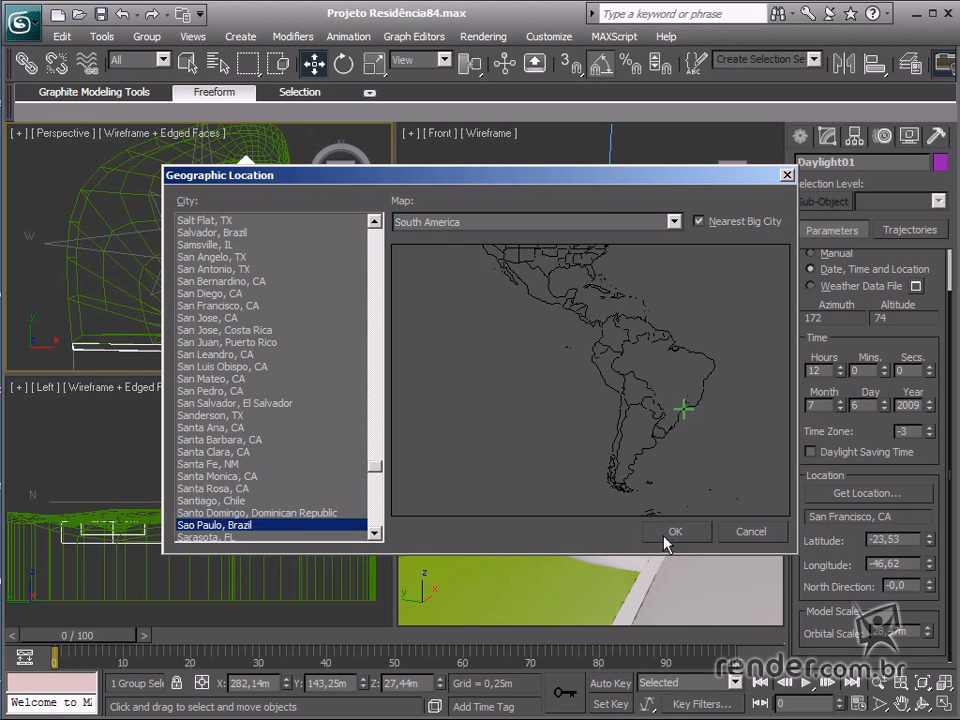
left_click(675, 531)
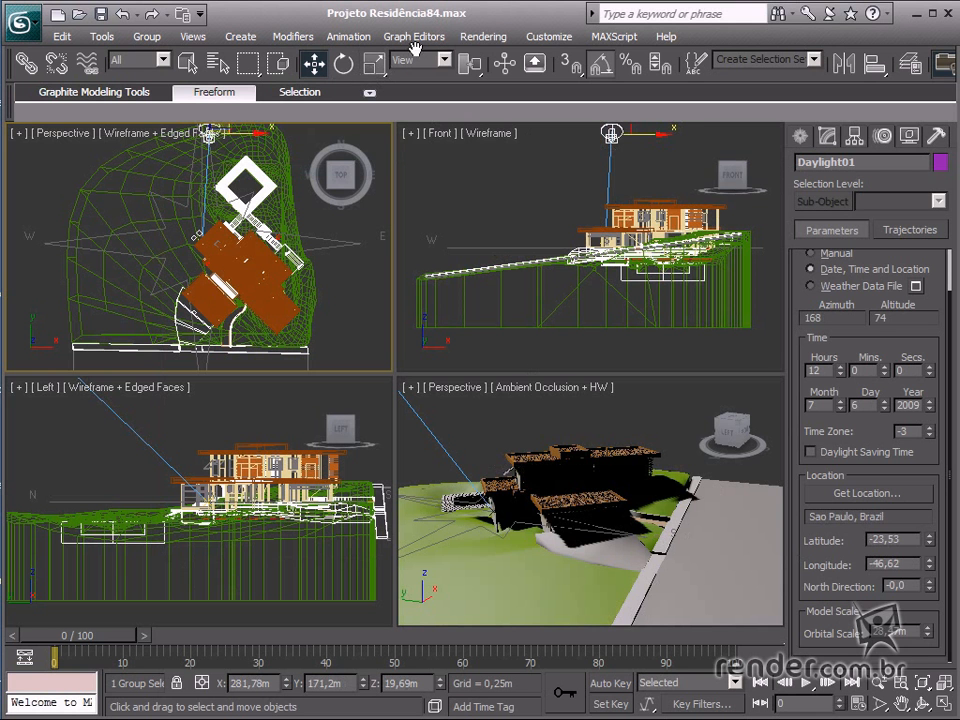
Use Logarithmic Exposure Control with Exterior daylight checked.
left_click(484, 36)
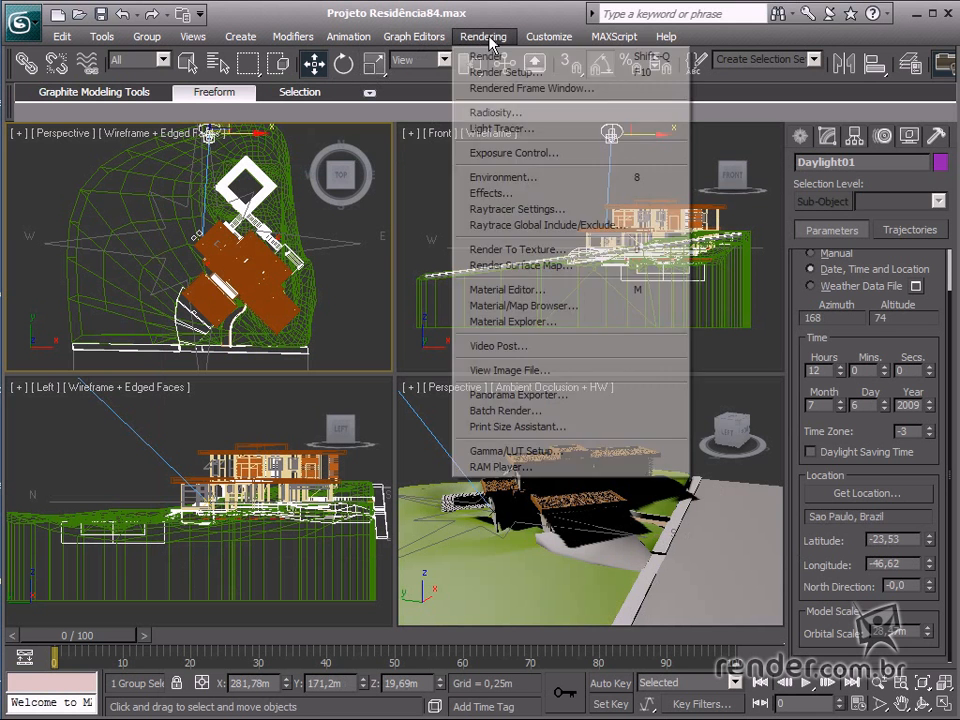
left_click(503, 176)
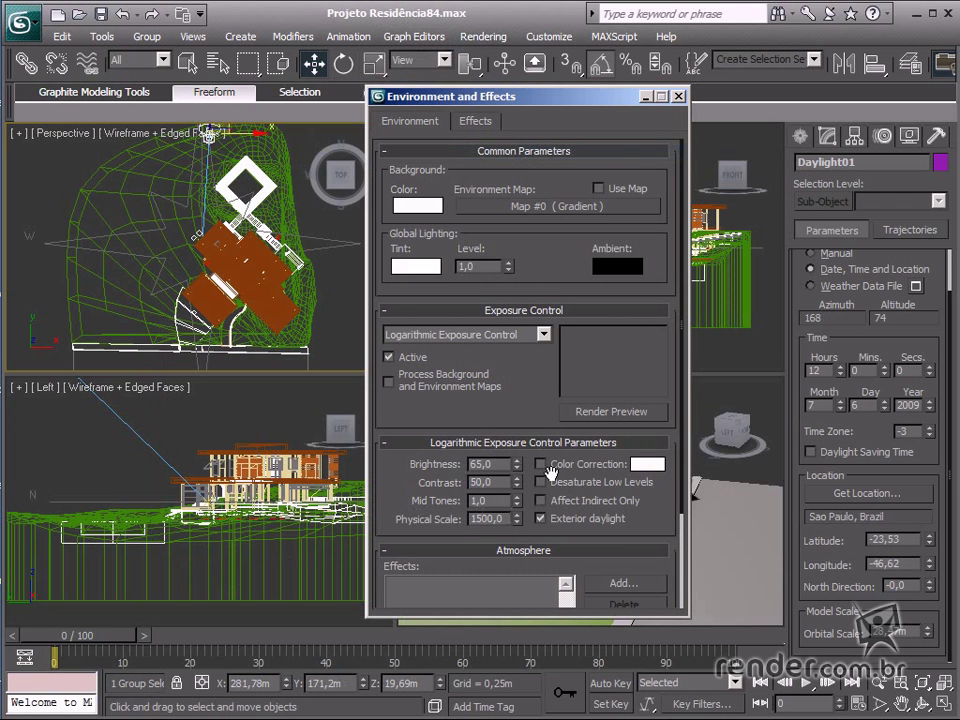
left_click(679, 95)
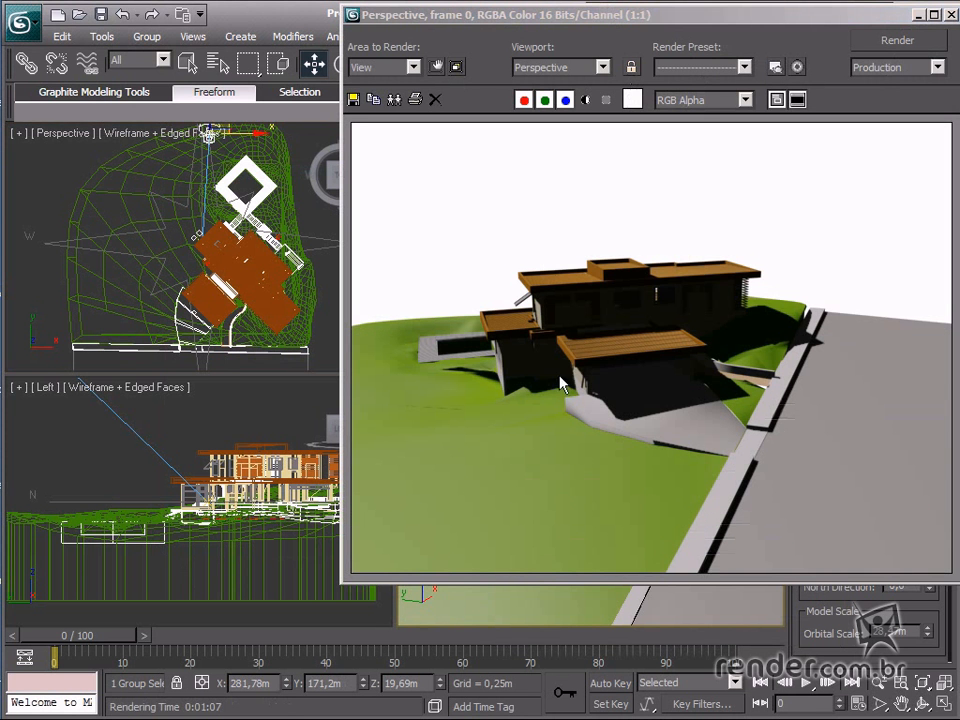
mouse_move(710, 400)
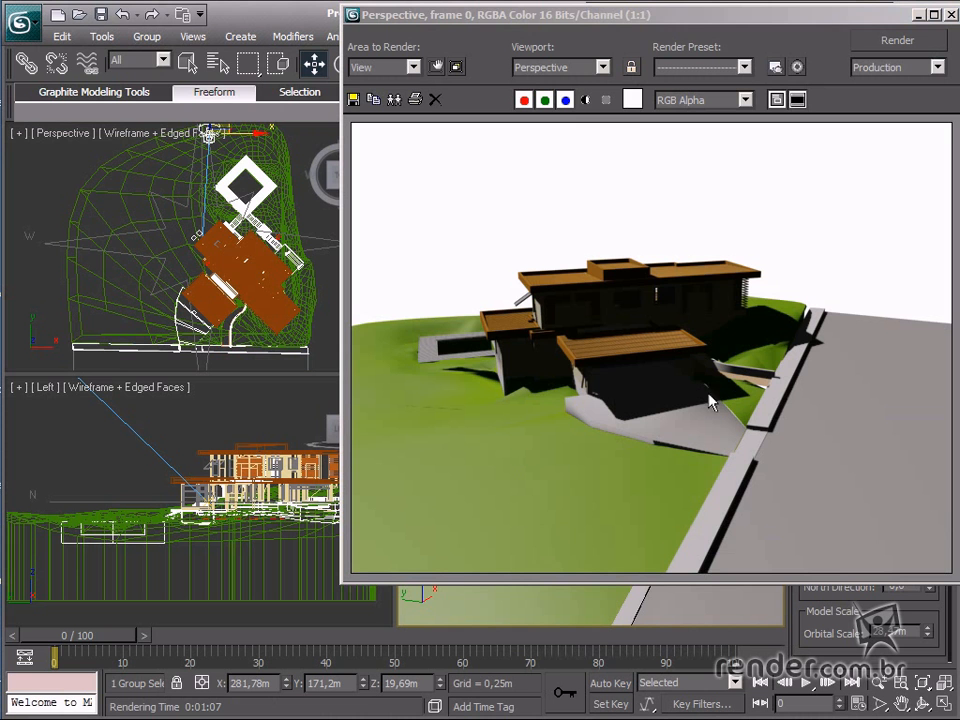
mouse_move(573, 365)
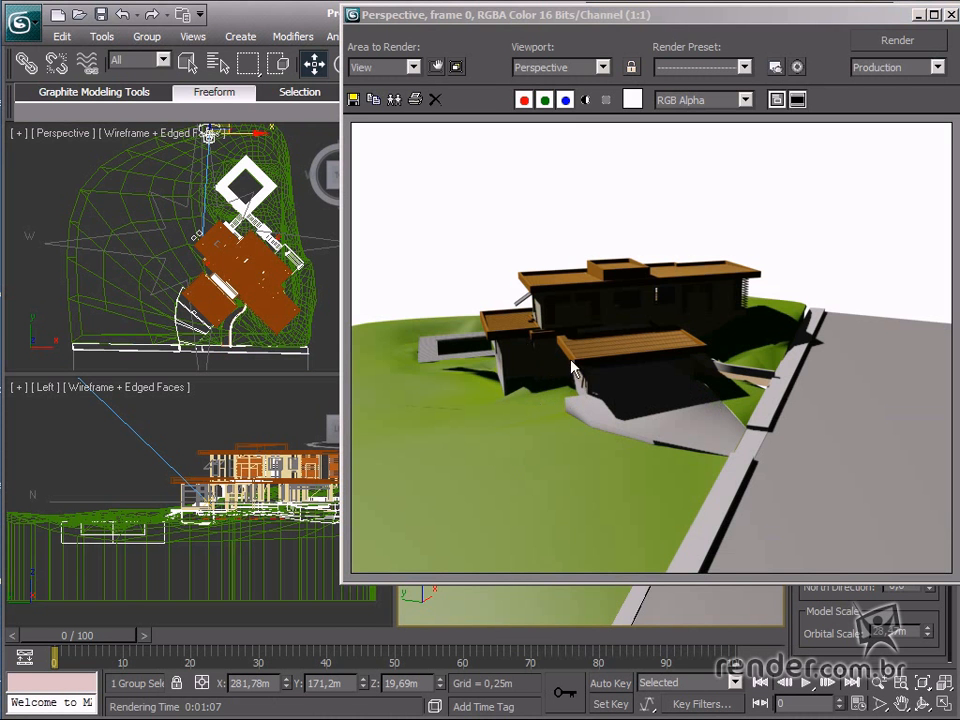
mouse_move(805, 367)
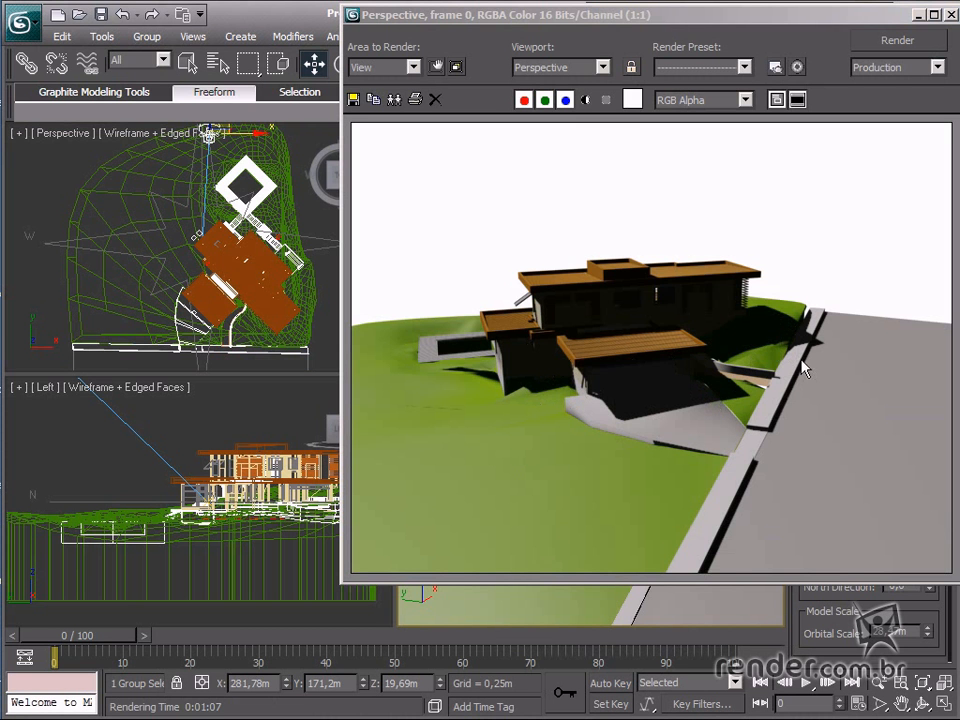
mouse_move(702, 366)
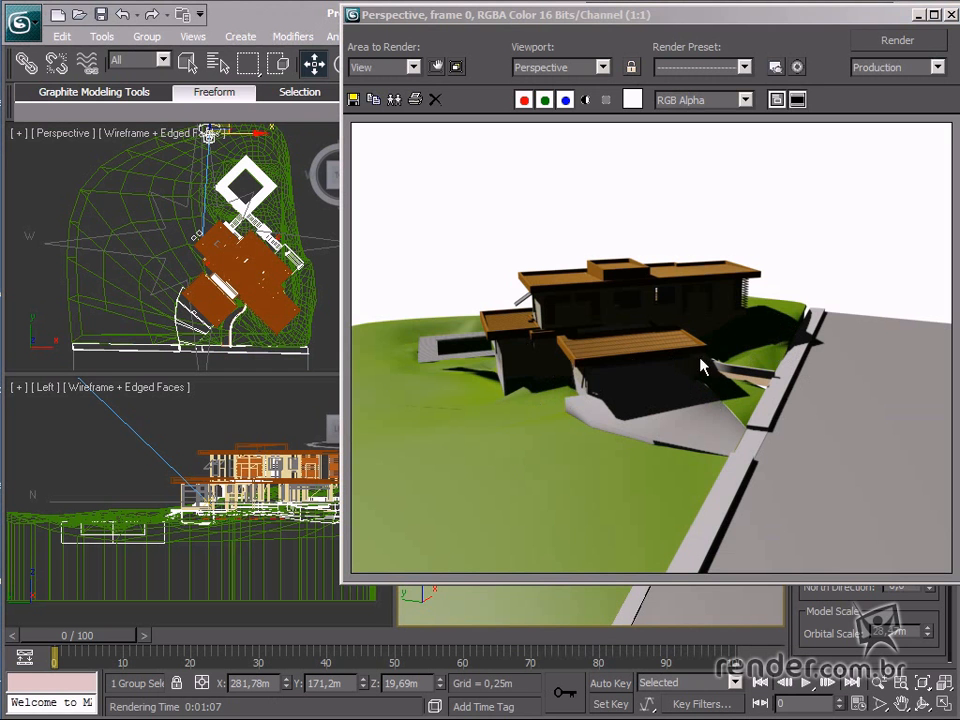
mouse_move(421, 404)
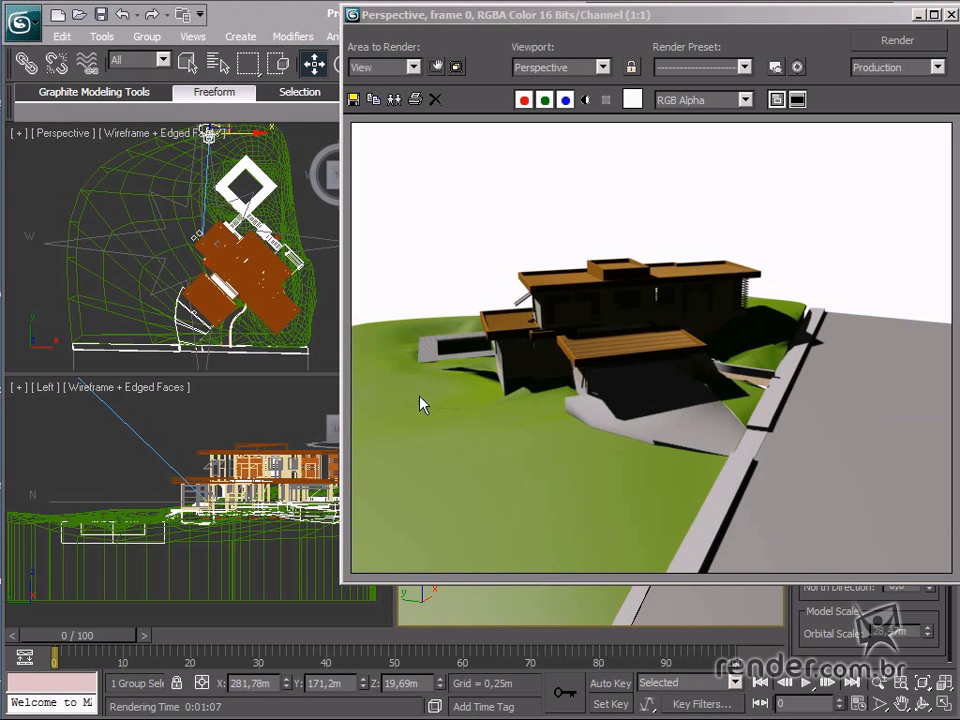
mouse_move(394, 99)
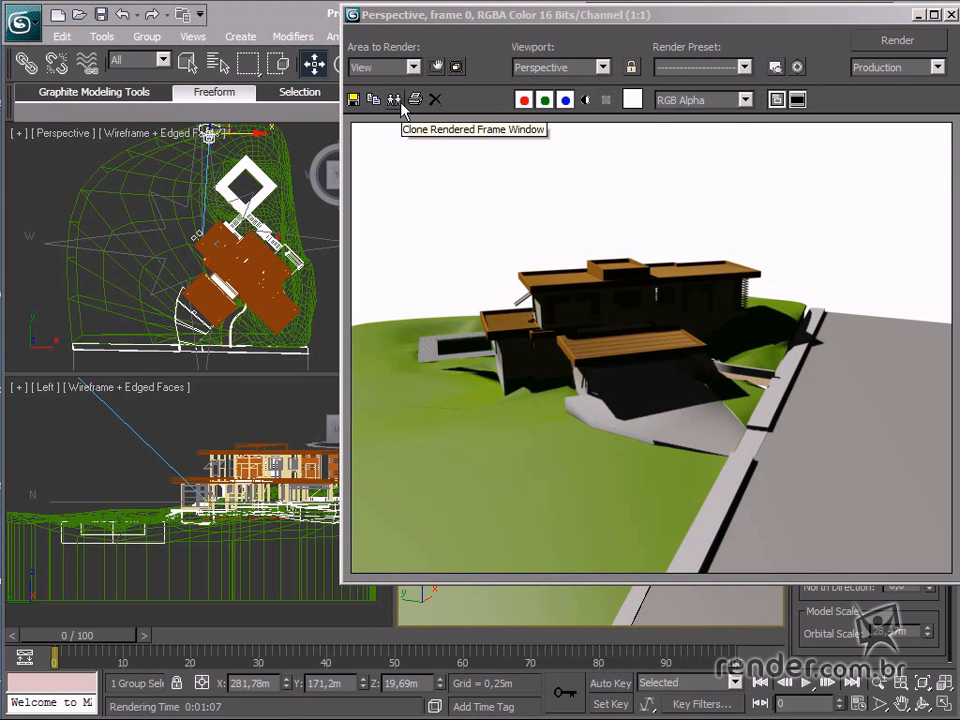
Clone the rendered Perspective frame to keep a copy of the sunlit render.
left_click(393, 99)
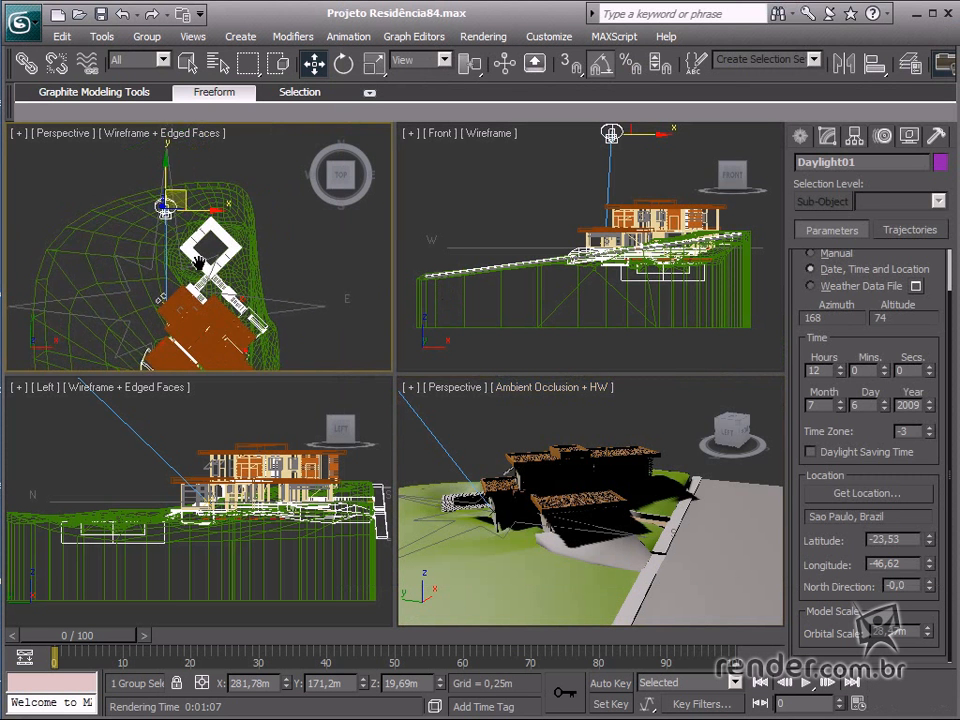
Toggle Shapes hiding, then rotate Compass01 -90° on Z so north points right.
left_click(910, 135)
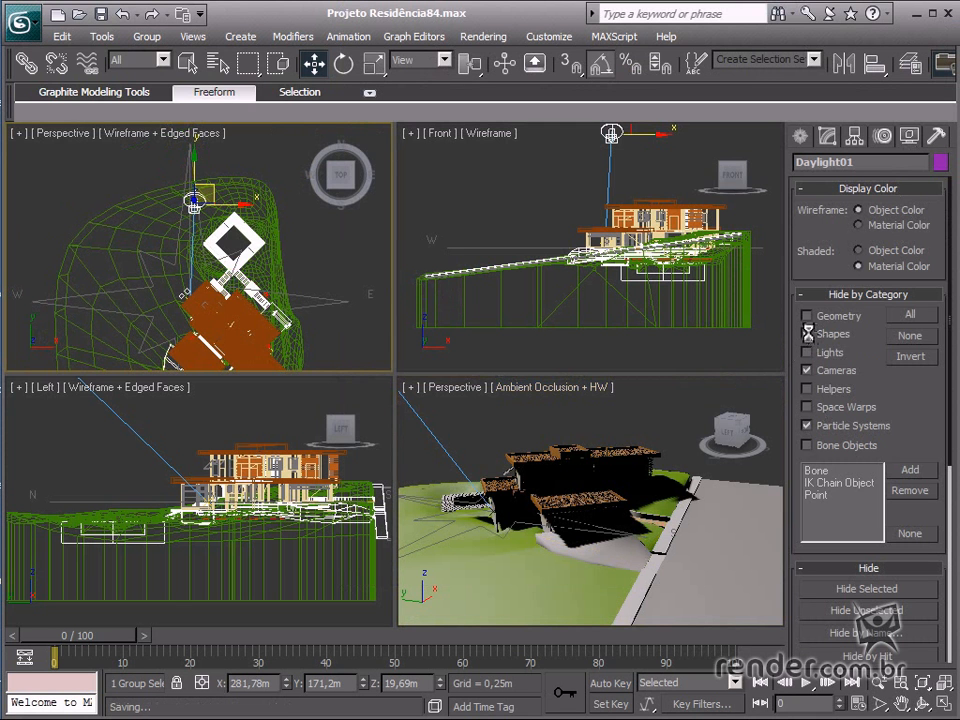
left_click(807, 334)
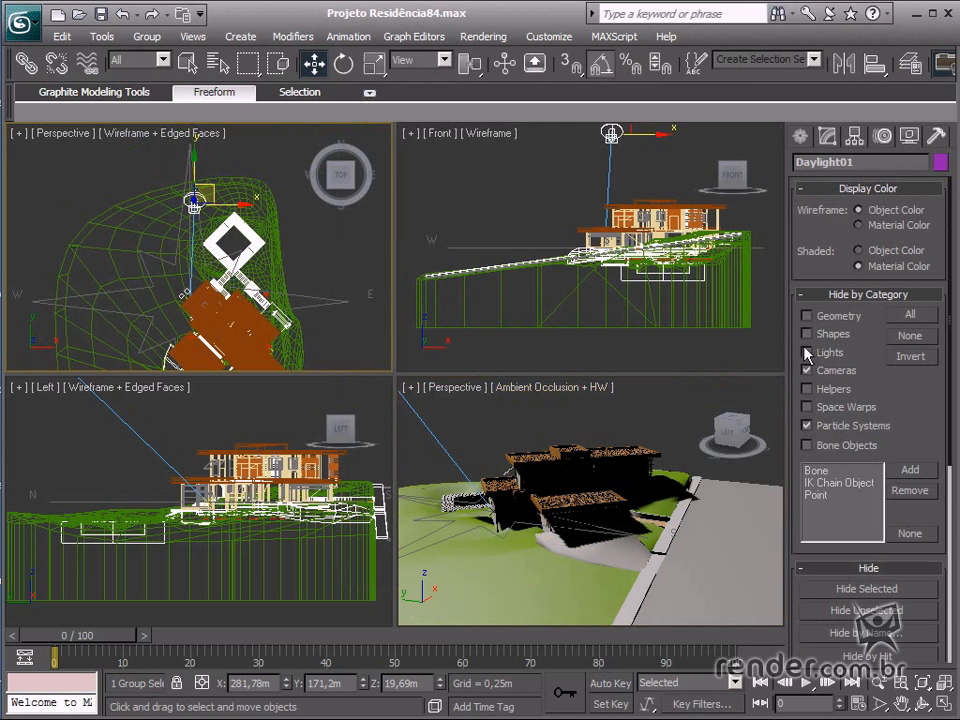
left_click(808, 333)
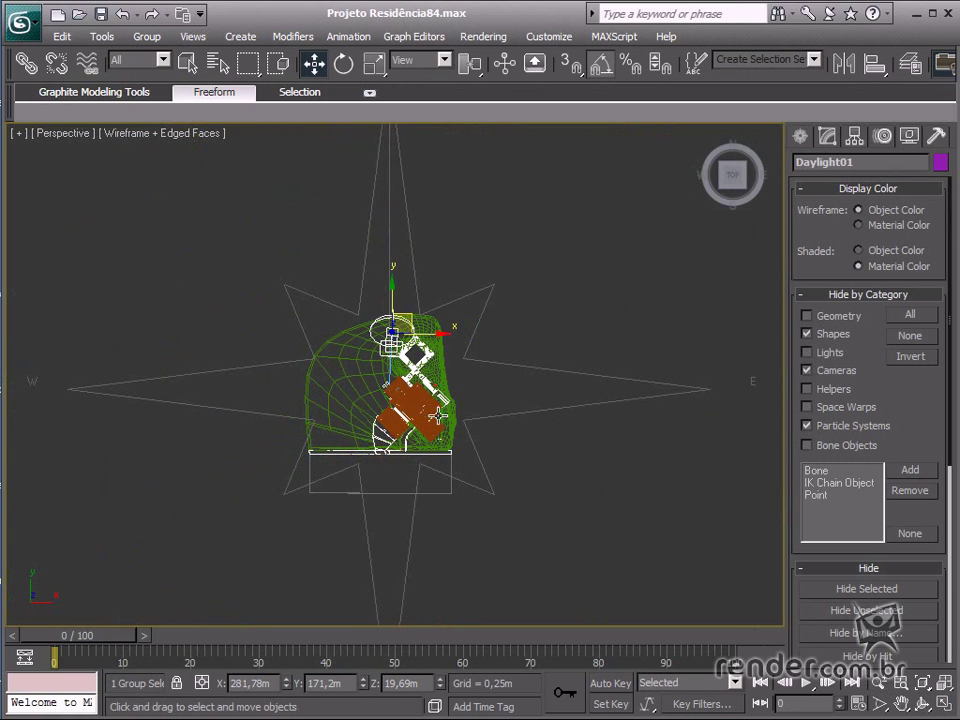
mouse_move(598, 376)
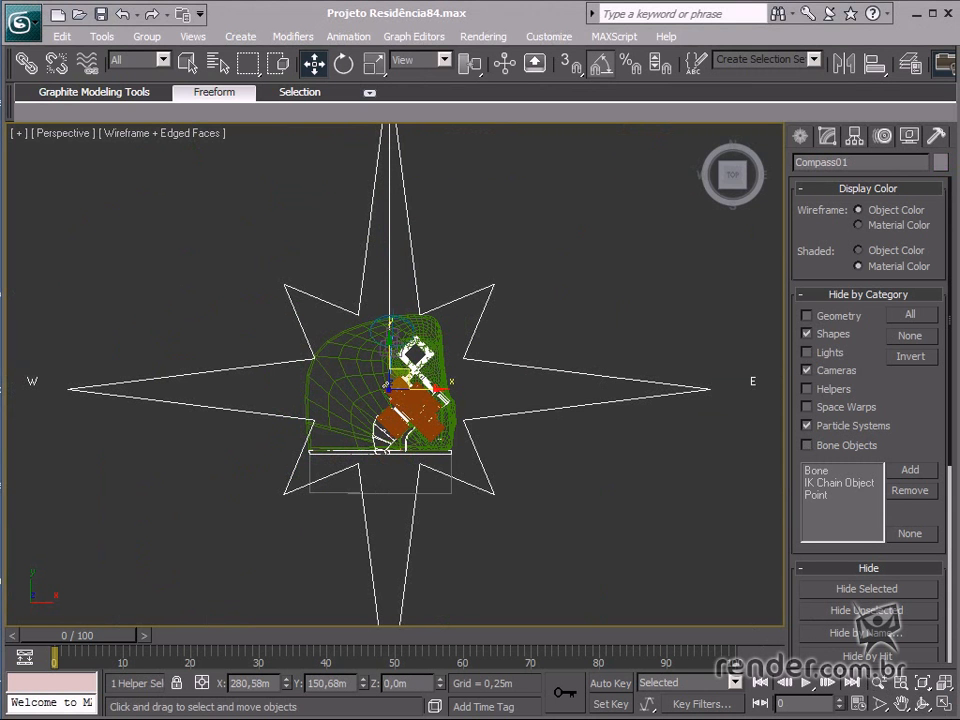
left_click(808, 334)
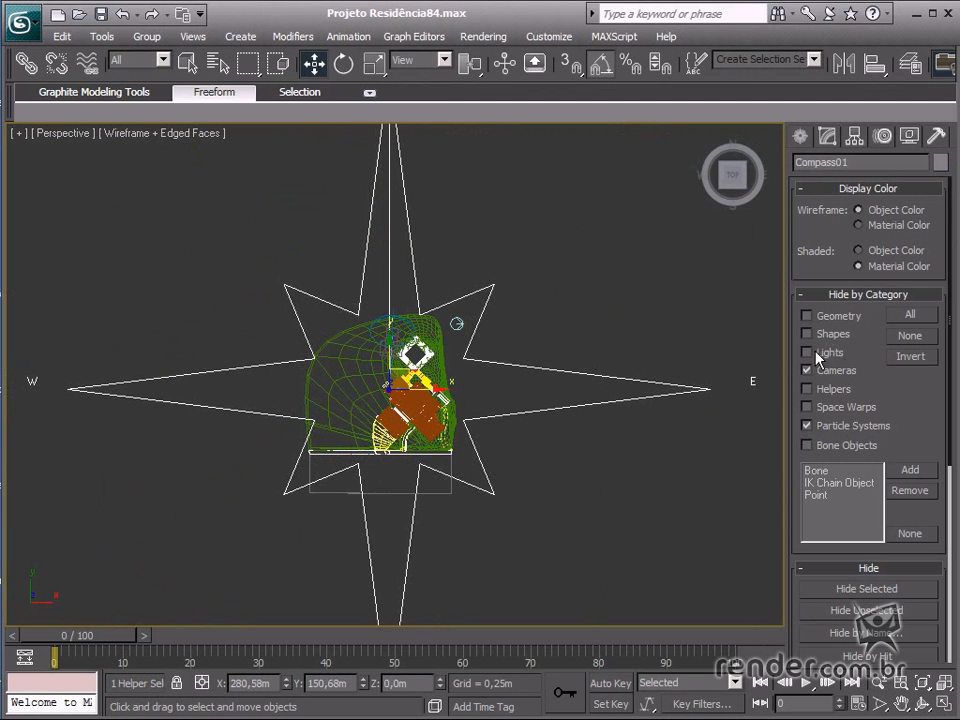
left_click(344, 63)
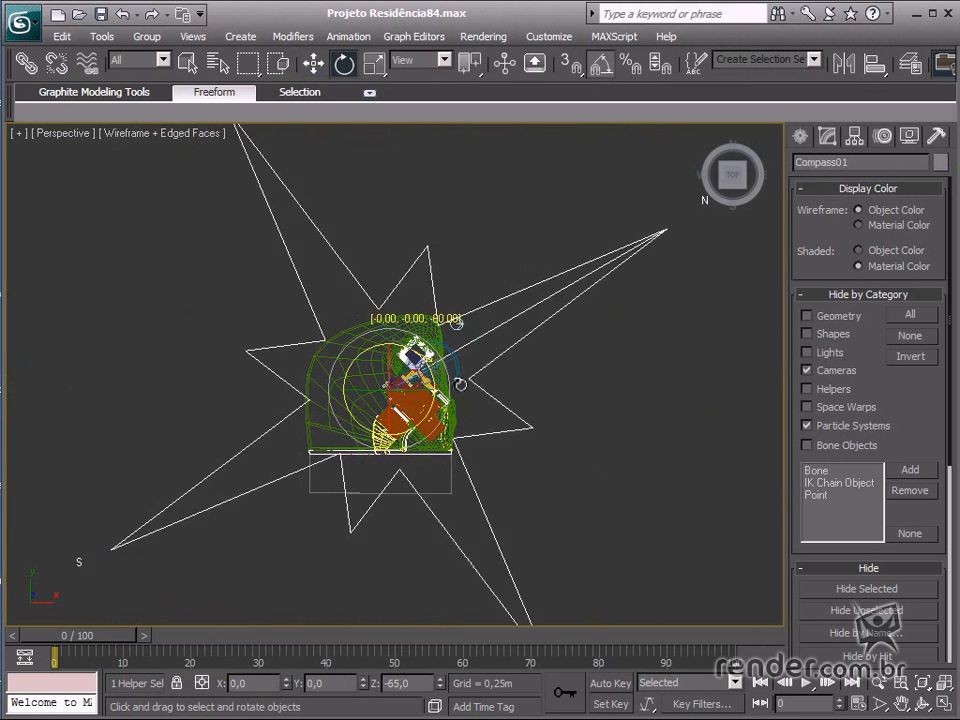
left_click_drag(455, 385, 475, 405)
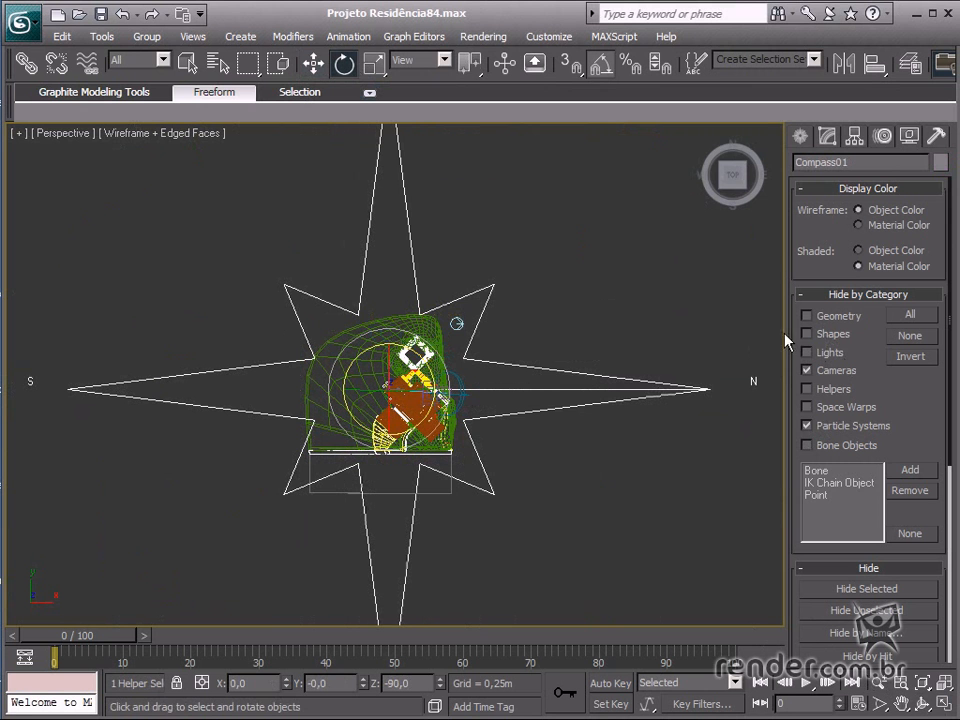
mouse_move(465, 360)
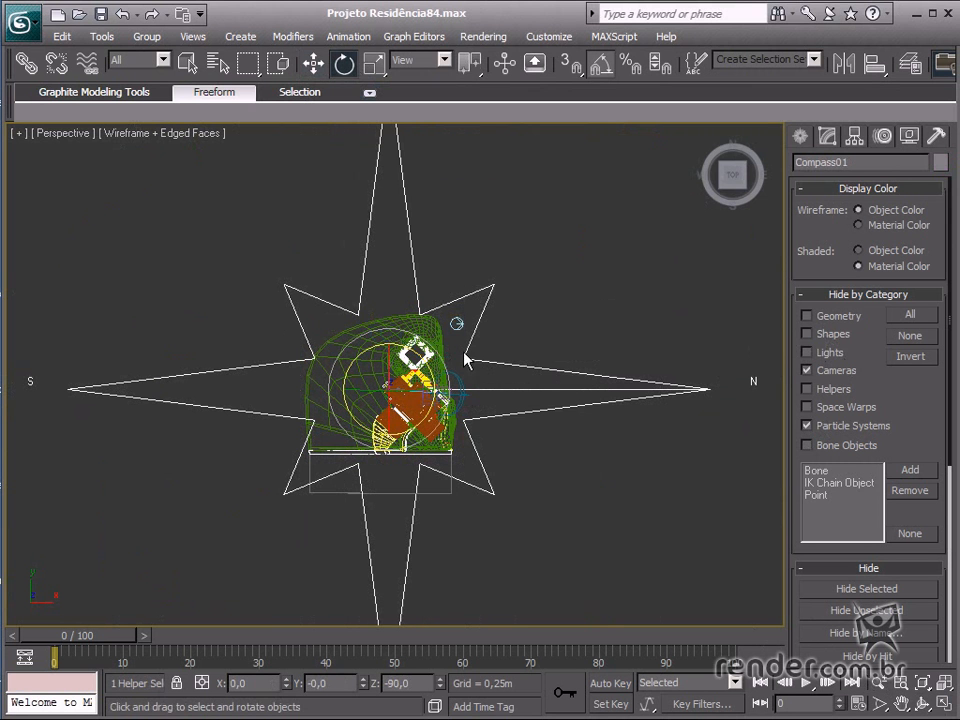
mouse_move(468, 362)
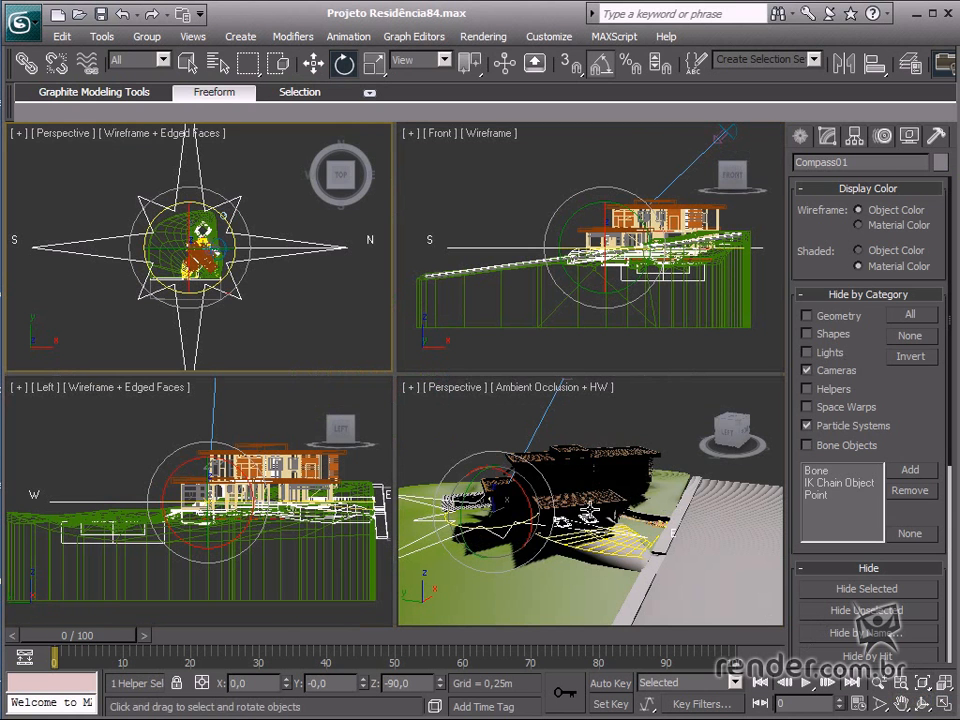
mouse_move(718, 540)
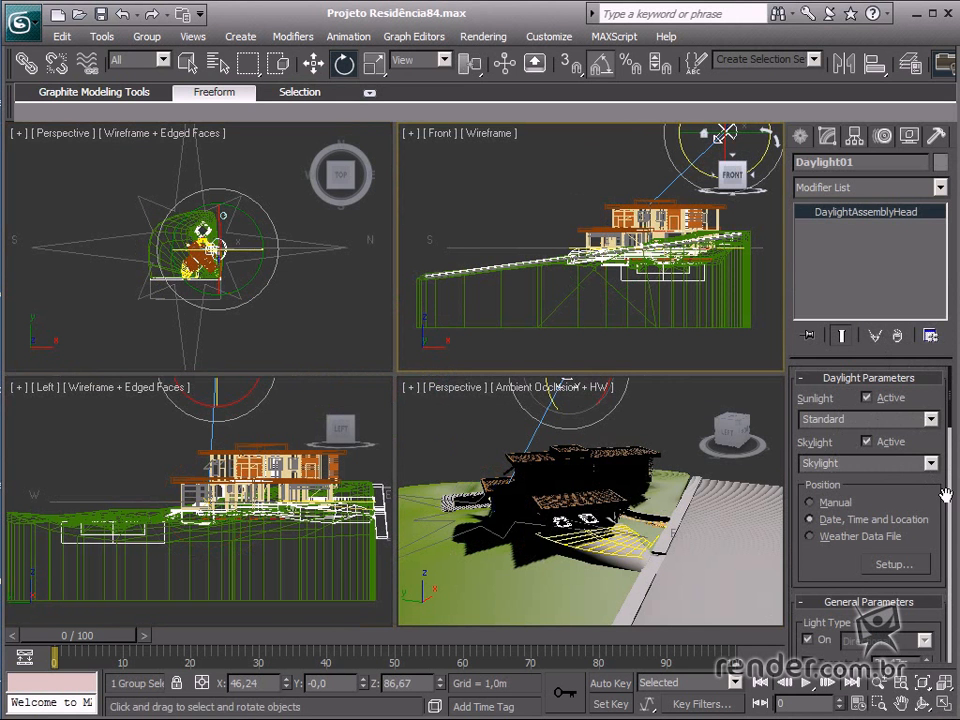
Scroll Daylight01's Modify panel down to its Skylight Parameters.
scroll("down", 3)
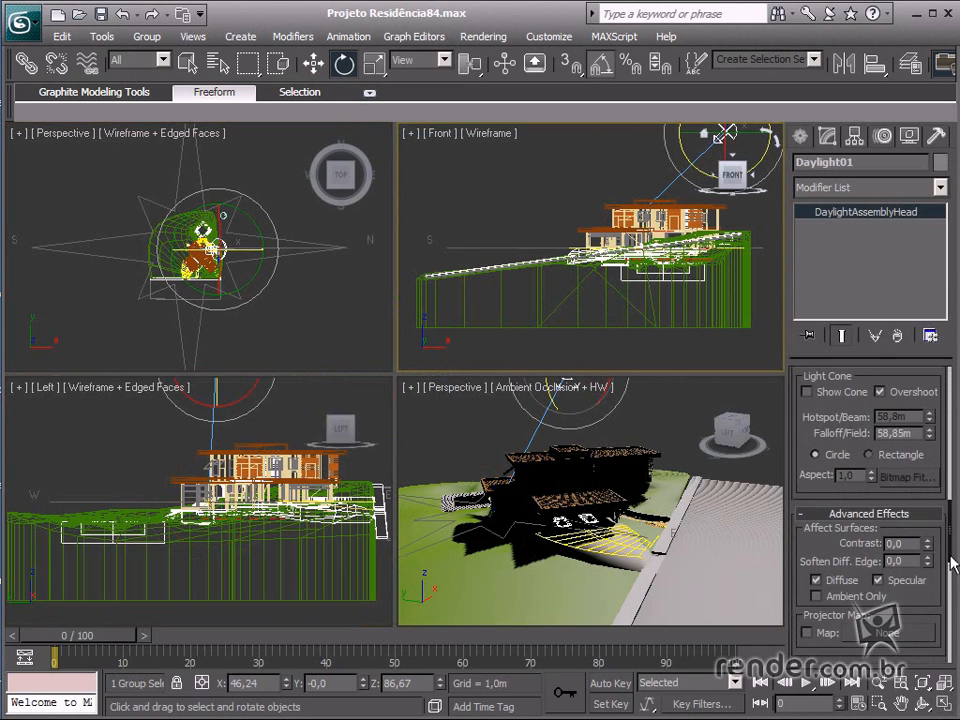
scroll("down", 3)
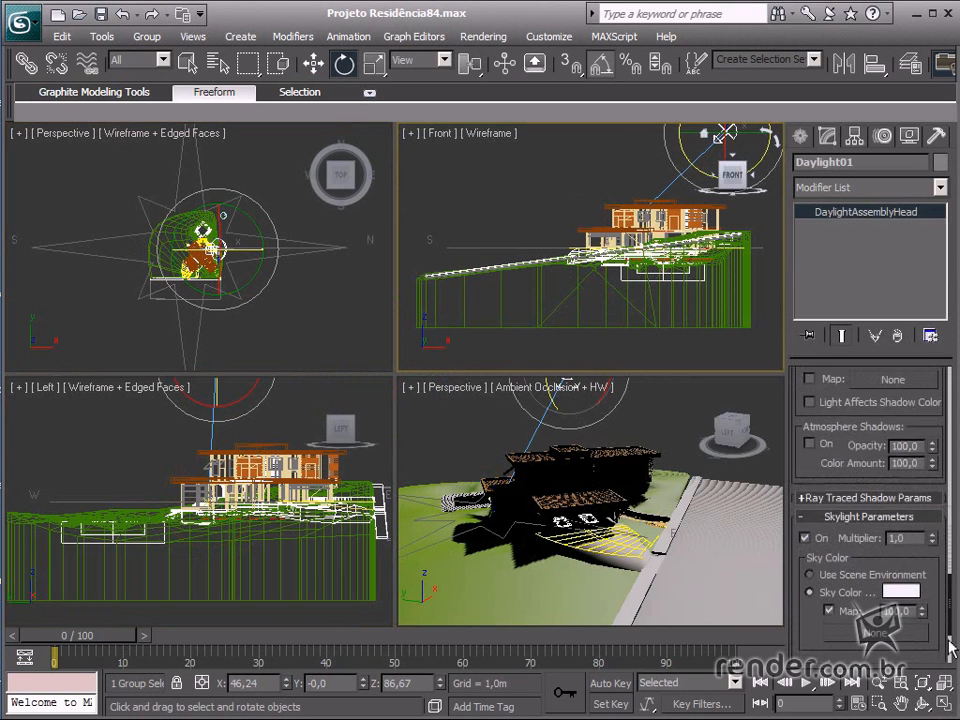
scroll("down", 3)
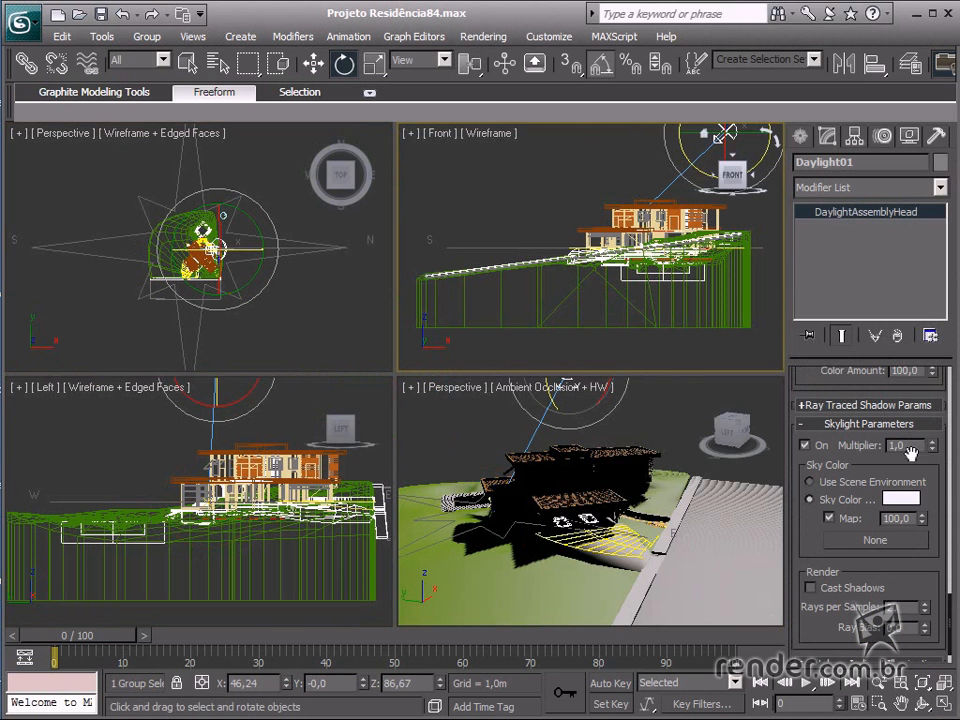
mouse_move(540, 190)
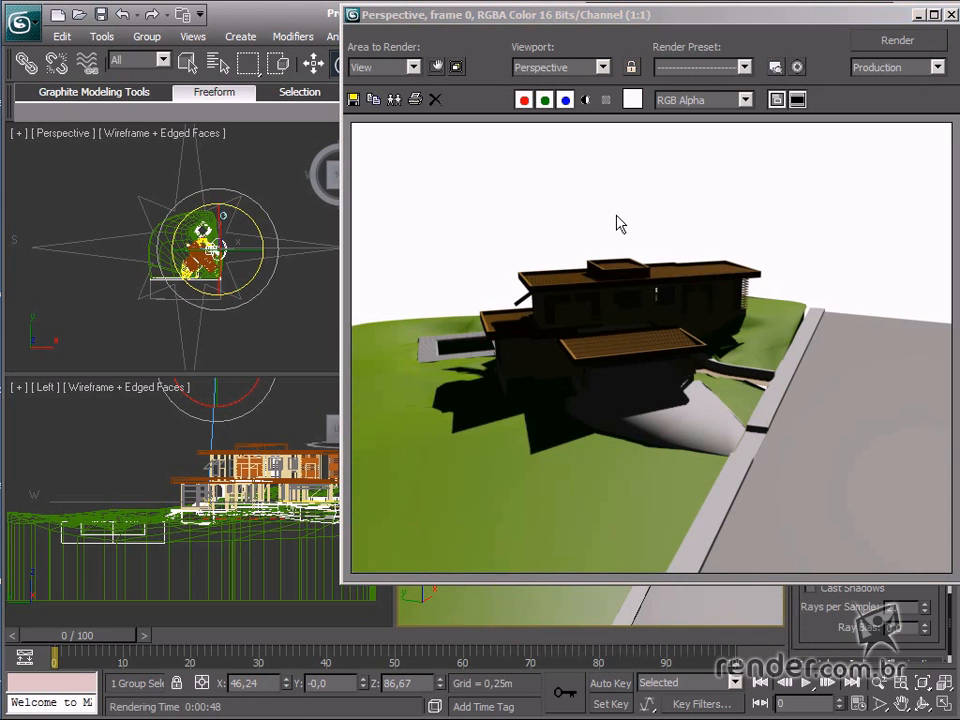
mouse_move(755, 452)
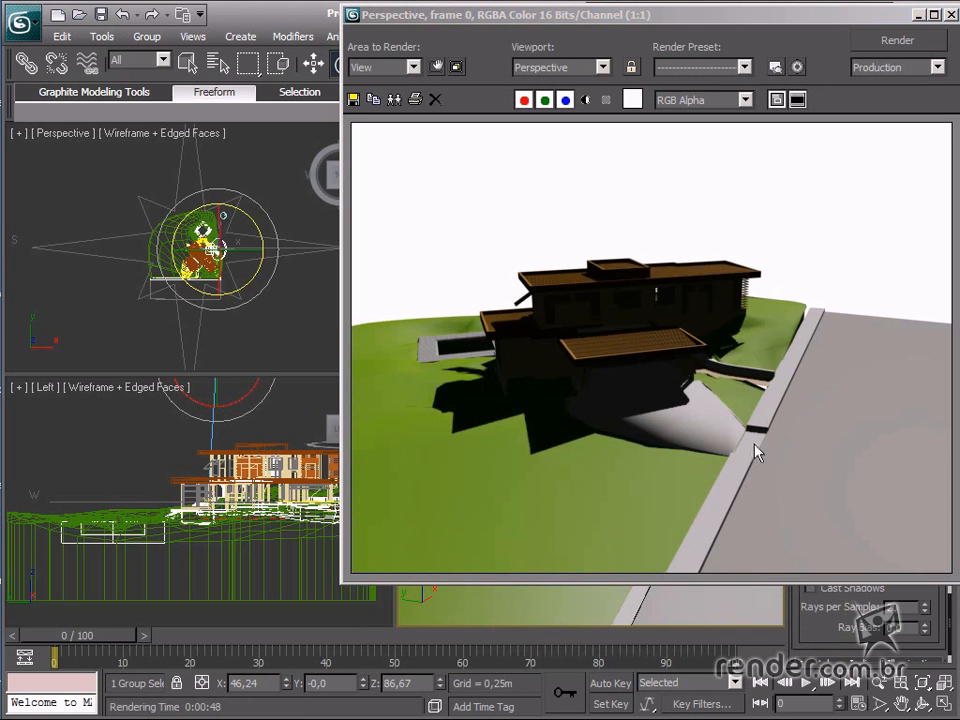
mouse_move(575, 290)
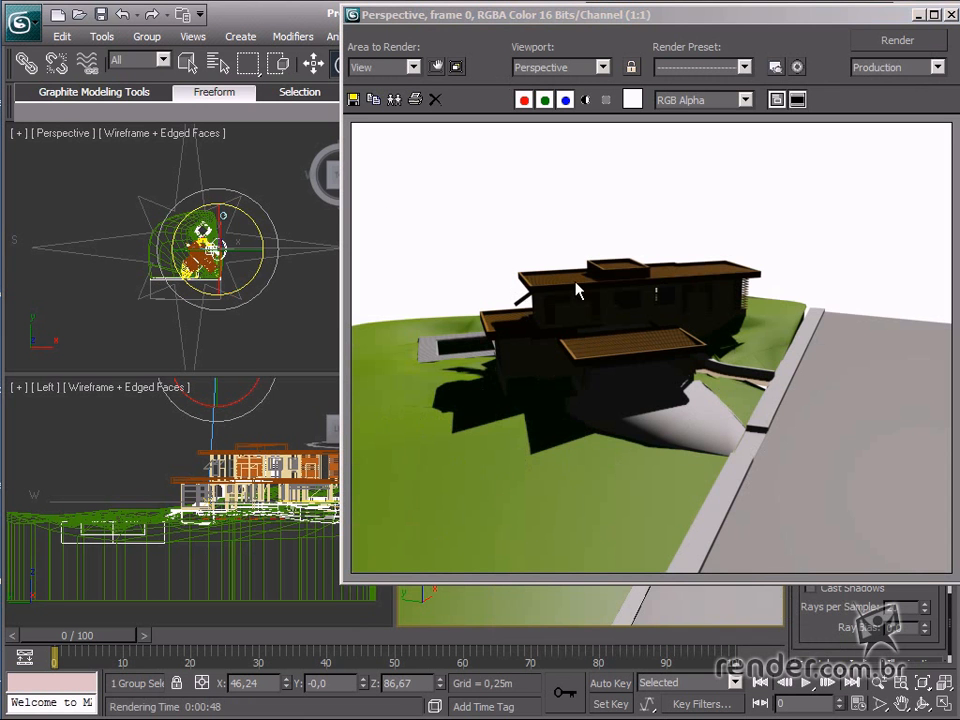
mouse_move(485, 393)
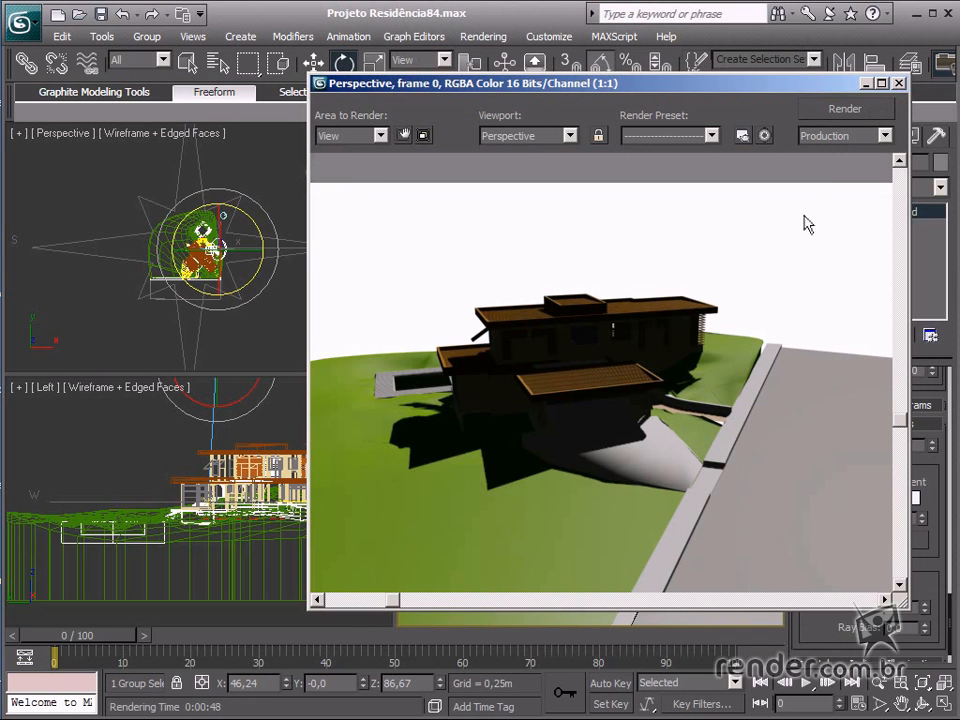
Close the Rendered Frame Window showing the Perspective render.
left_click(897, 83)
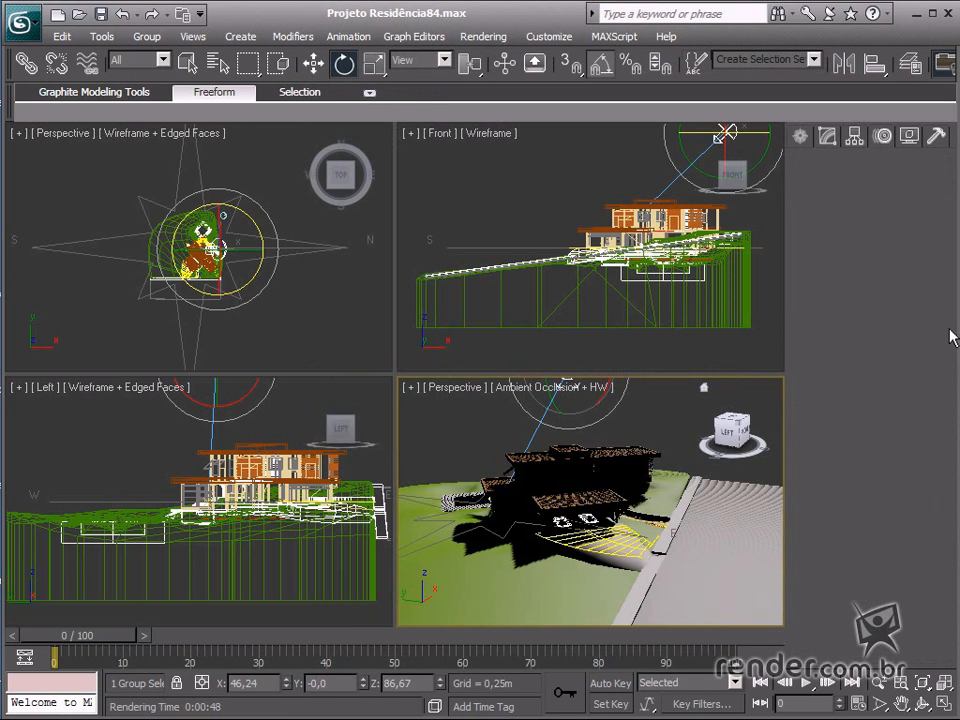
mouse_move(680, 490)
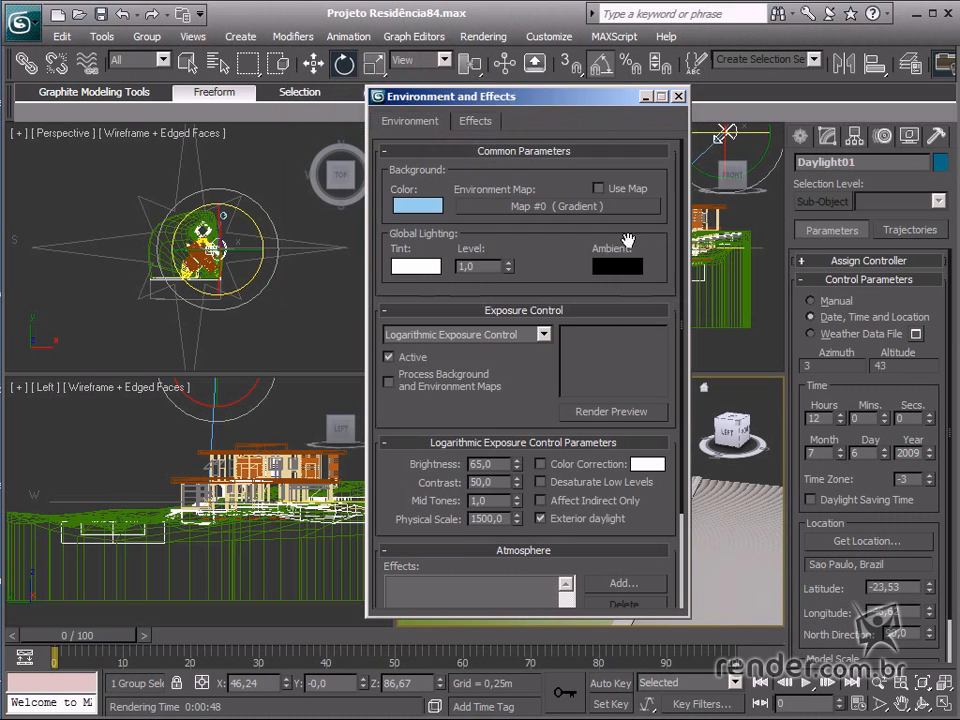
Close Environment and Effects once the light blue background is set.
left_click(679, 95)
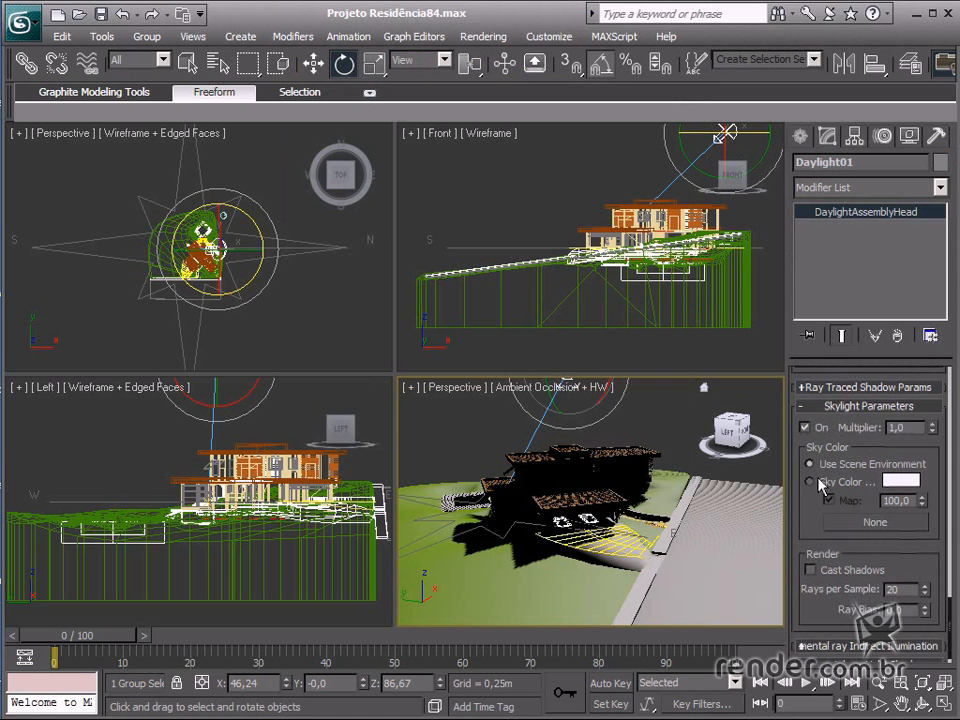
Switch Daylight01's skylight to Use Scene Environment.
left_click(810, 481)
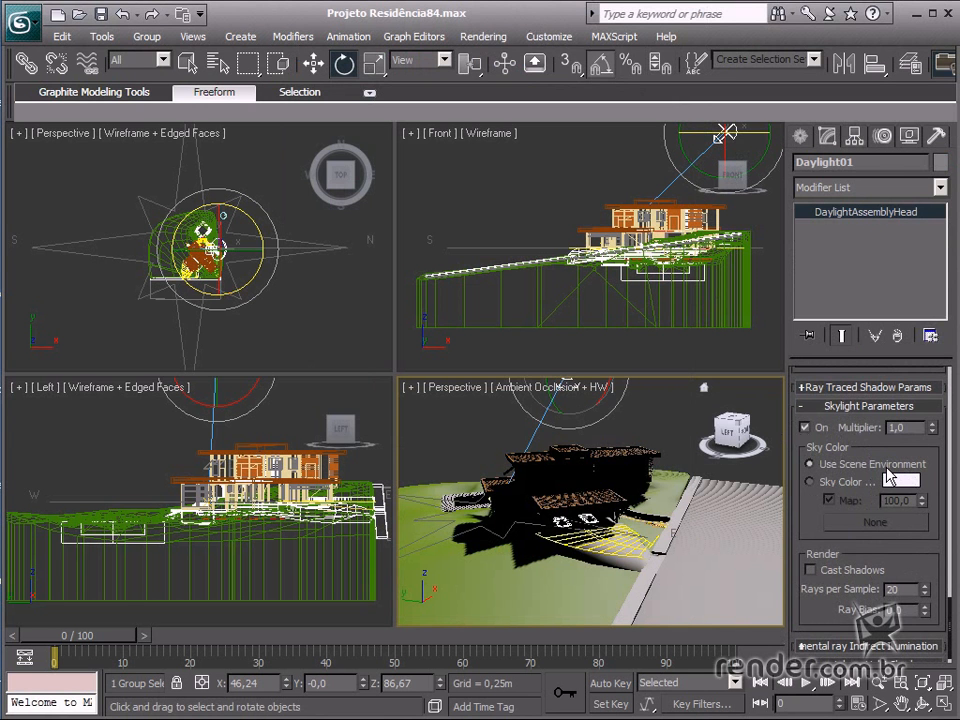
mouse_move(888, 476)
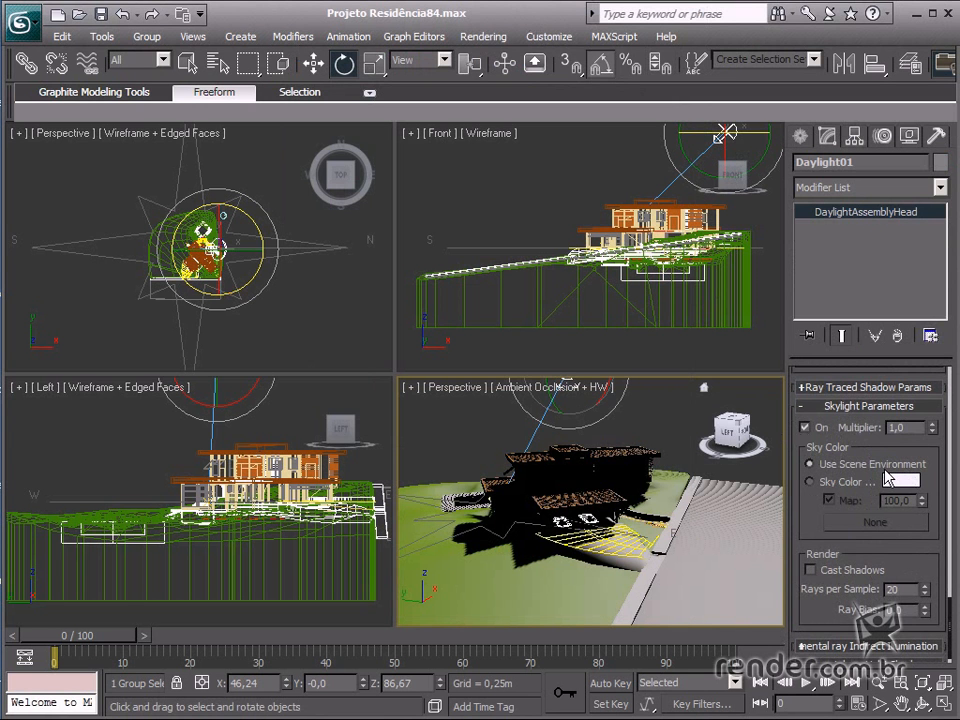
mouse_move(483, 37)
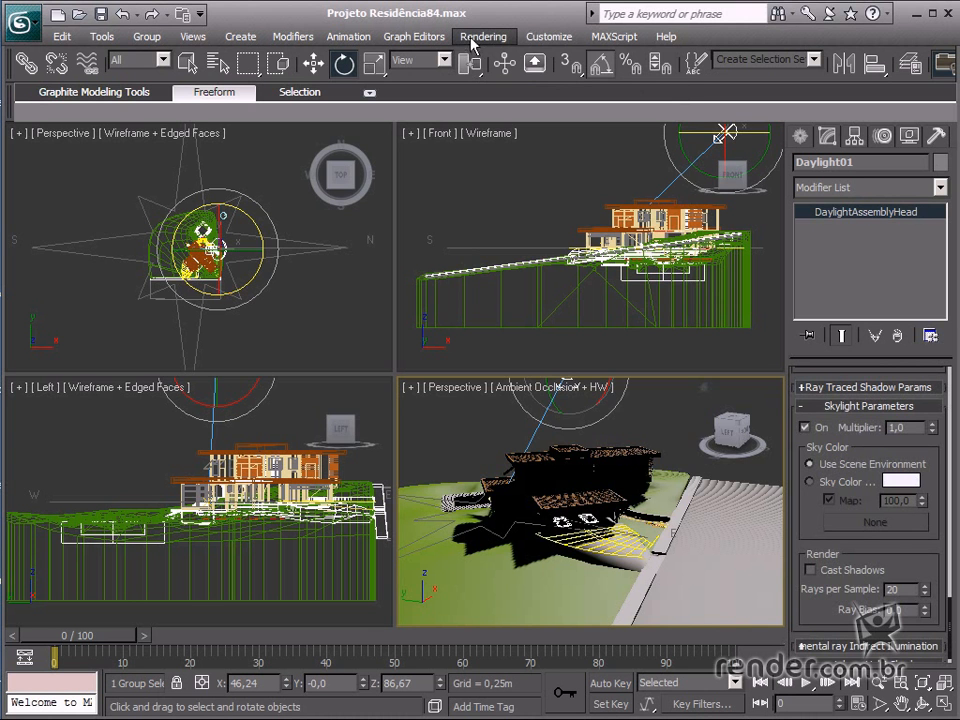
Activate Light Tracer advanced lighting from the Rendering menu and set Bounces to 1.
left_click(483, 36)
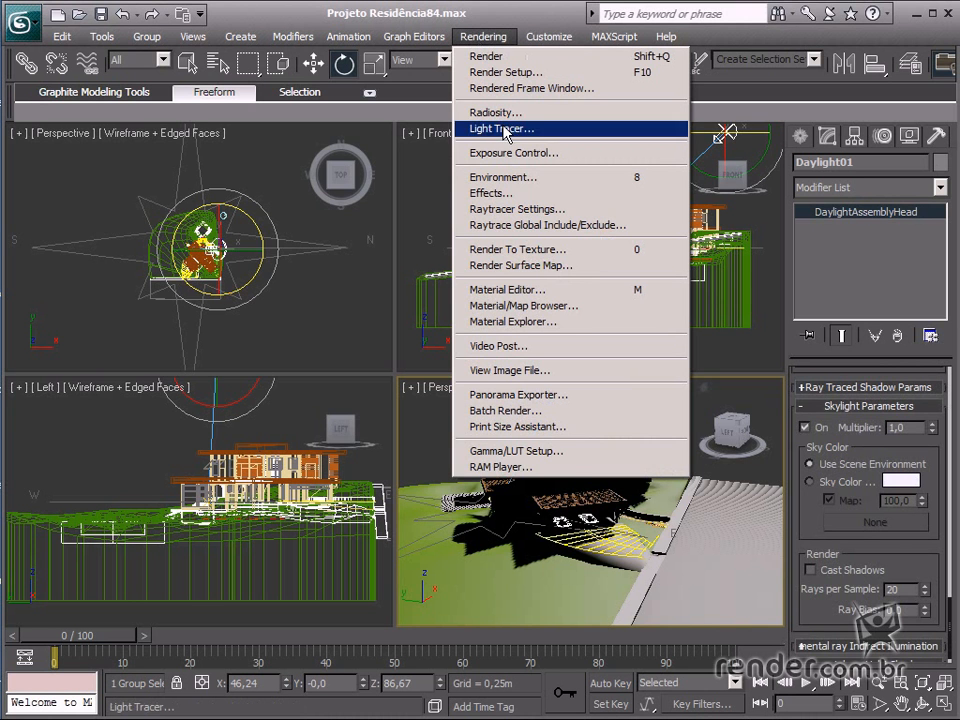
left_click(500, 128)
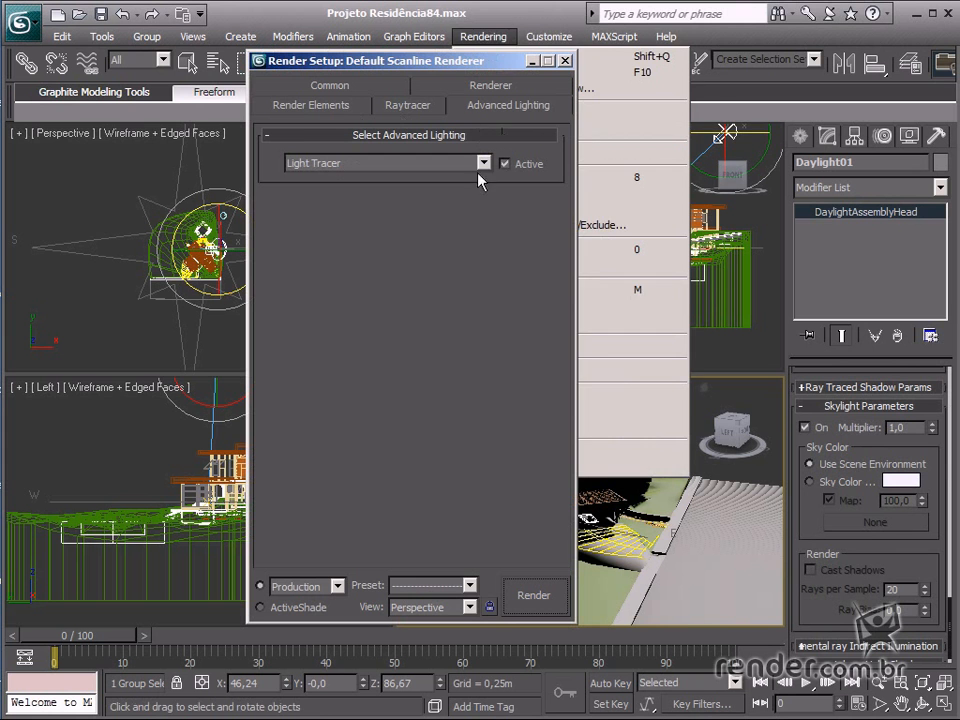
left_click(505, 163)
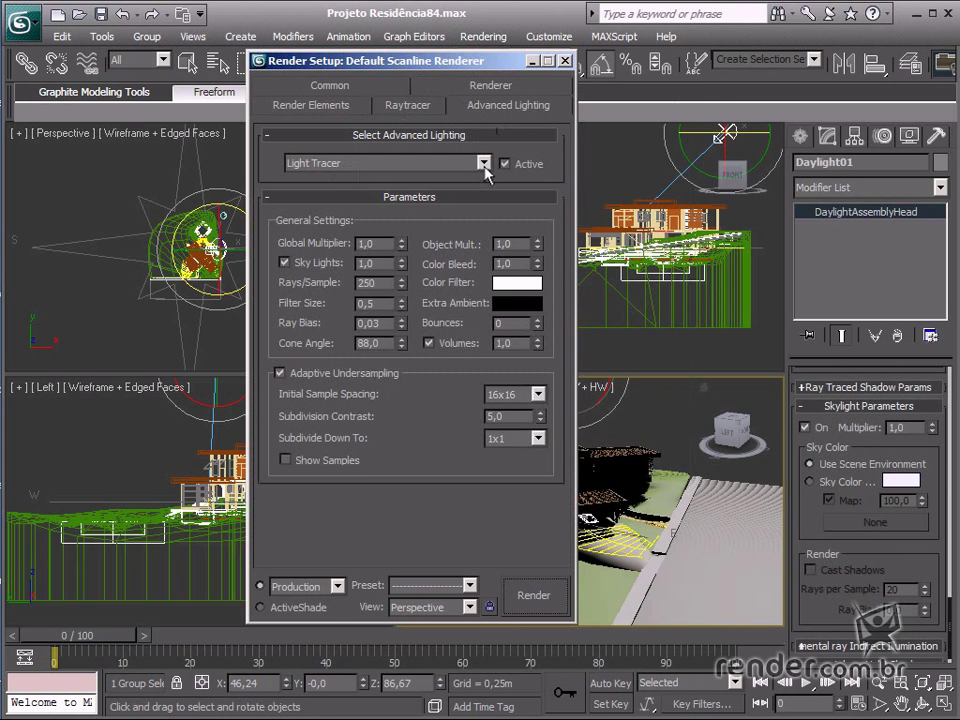
mouse_move(323, 183)
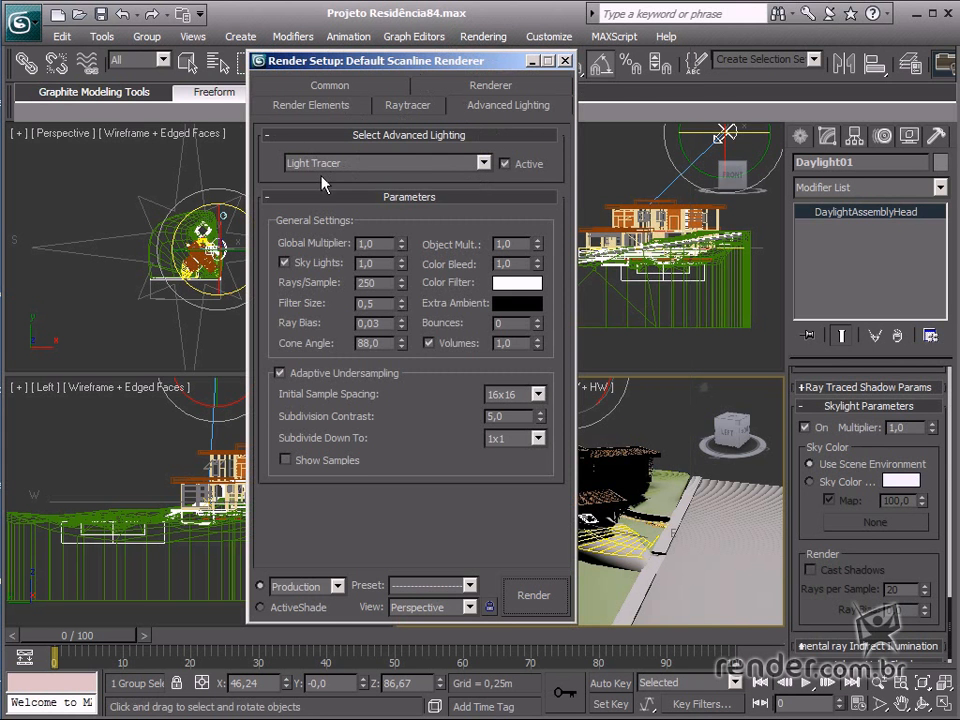
mouse_move(390, 210)
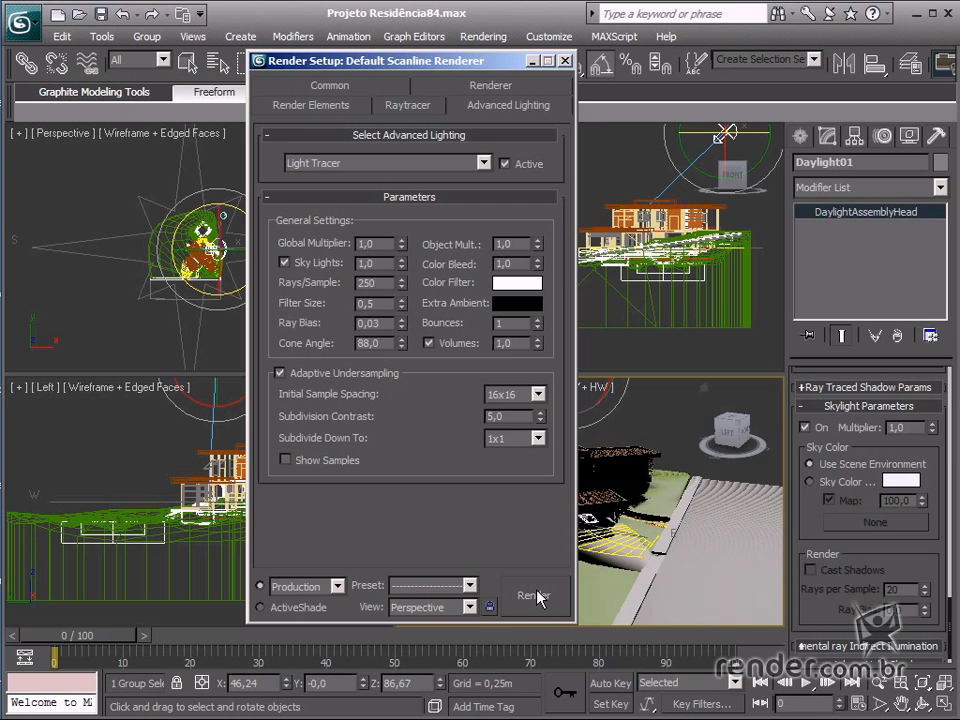
mouse_move(388, 608)
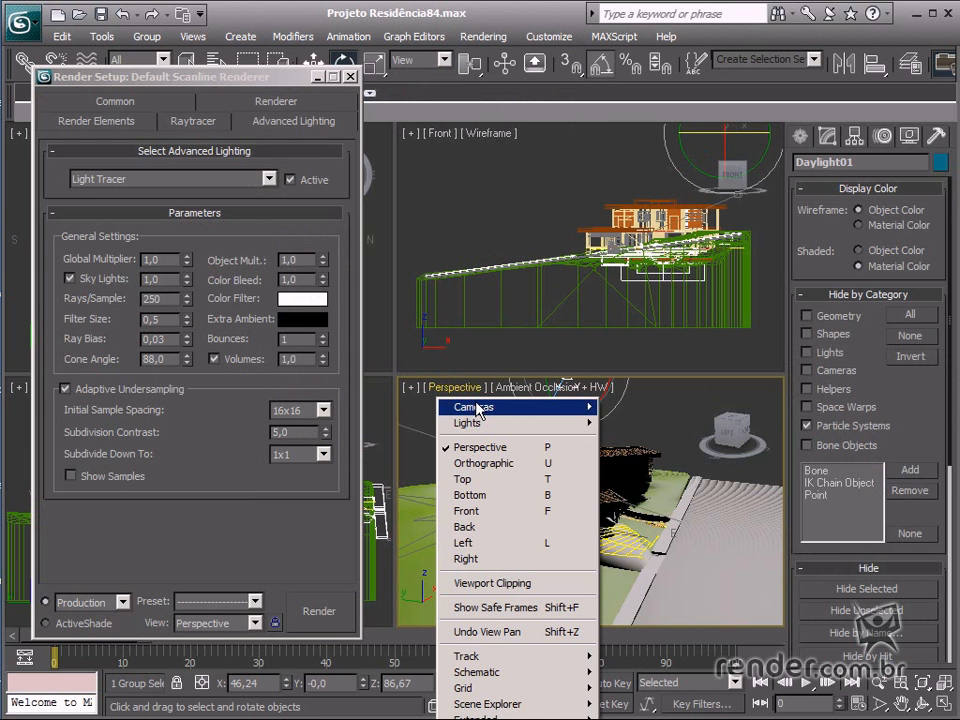
mouse_move(473, 406)
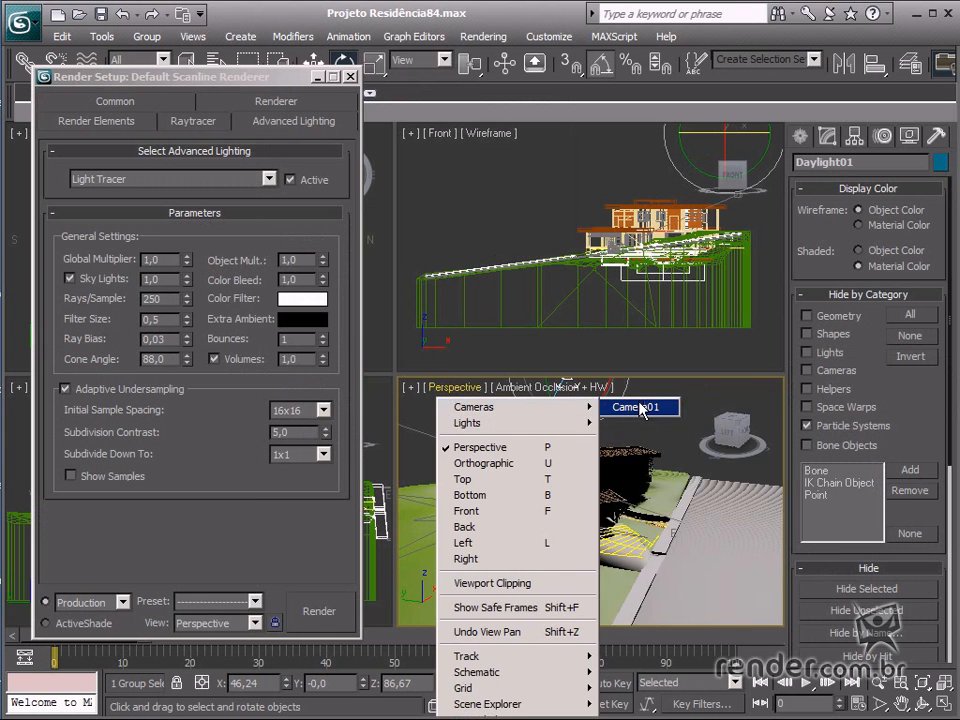
Switch the lower-right viewport to Camera01 and render that view.
left_click(639, 406)
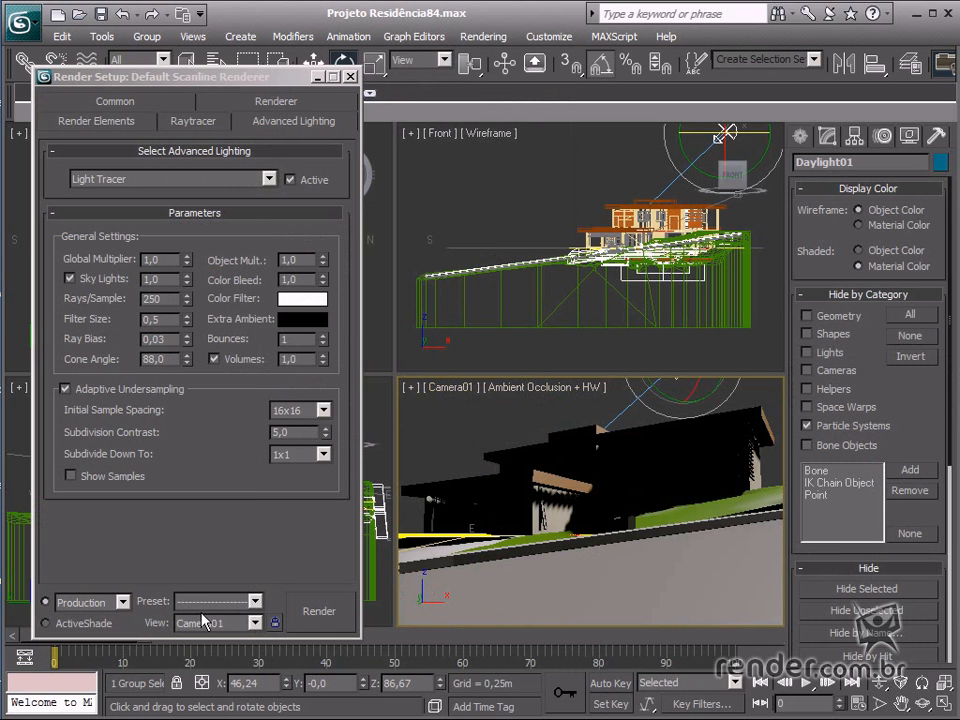
mouse_move(328, 615)
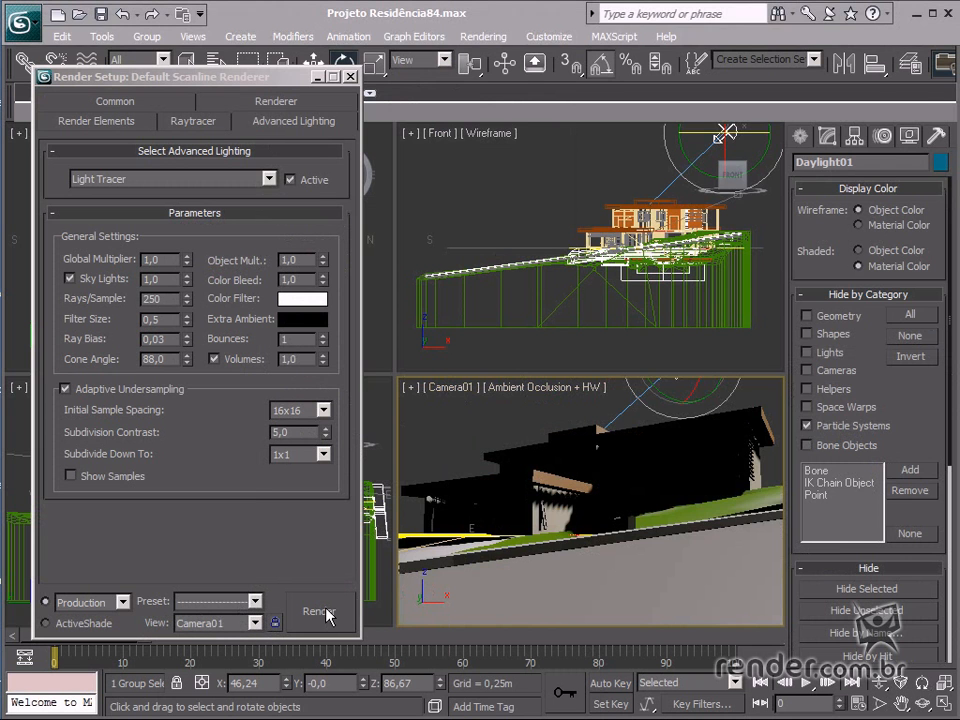
left_click(319, 611)
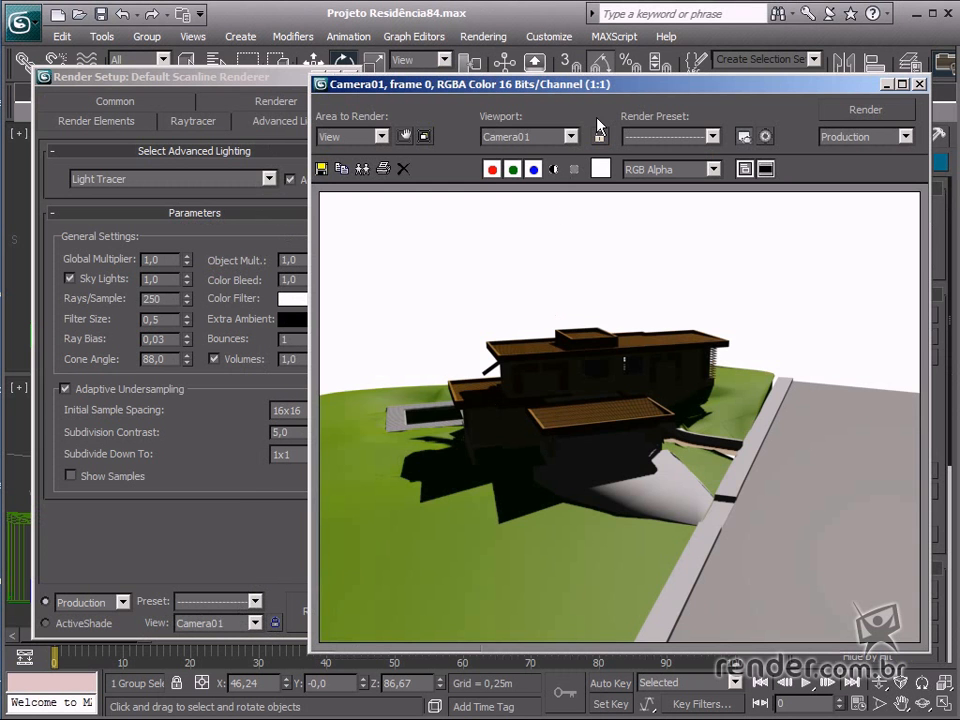
Review the finished Camera01 render of the house facade against the light blue sky.
left_click(864, 109)
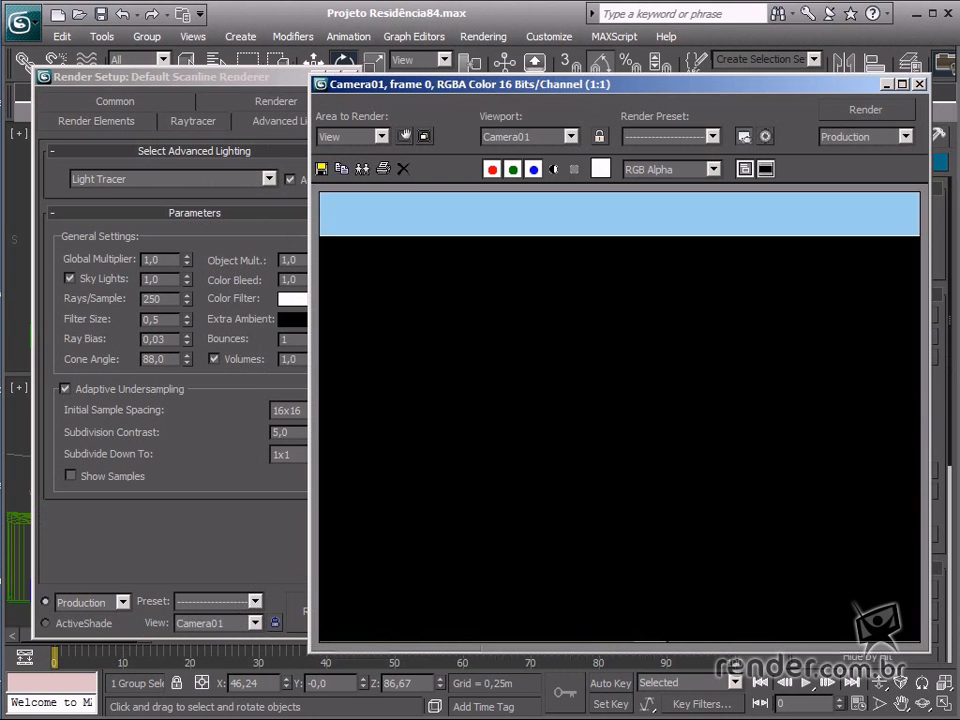
left_click(864, 109)
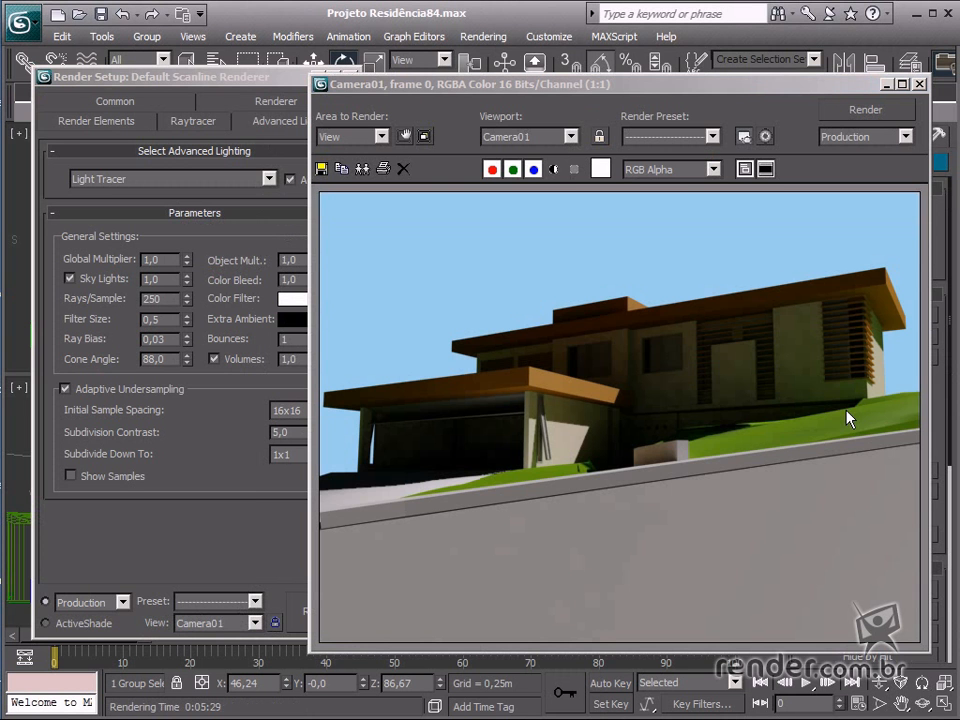
mouse_move(685, 447)
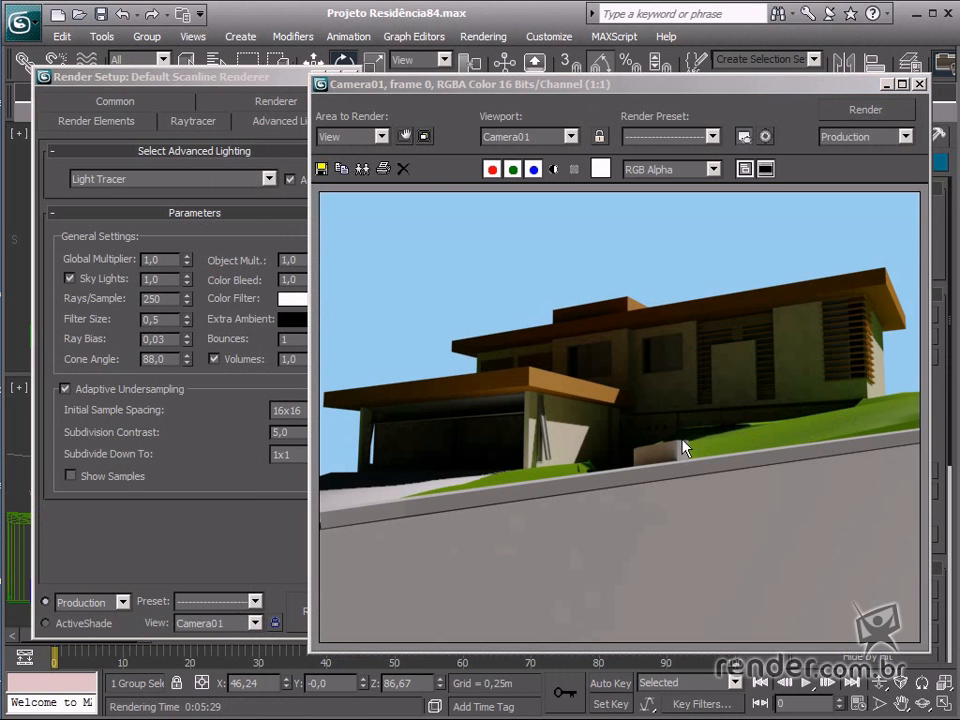
mouse_move(845, 500)
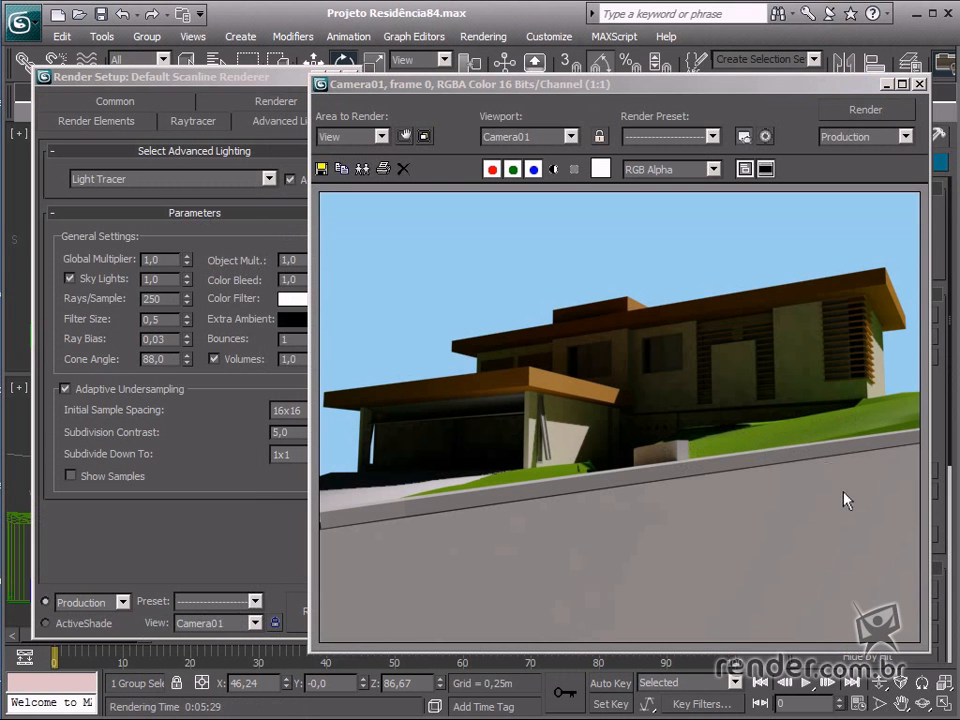